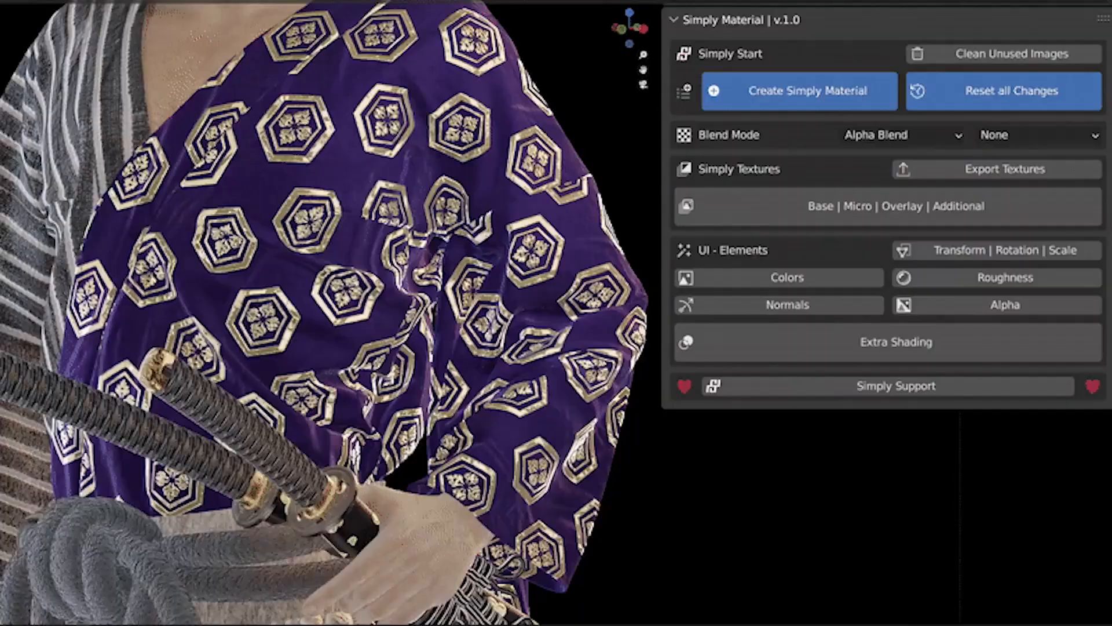
Scroll through the Cyber Sale add-on grid past the asset and tree packs
click(779, 277)
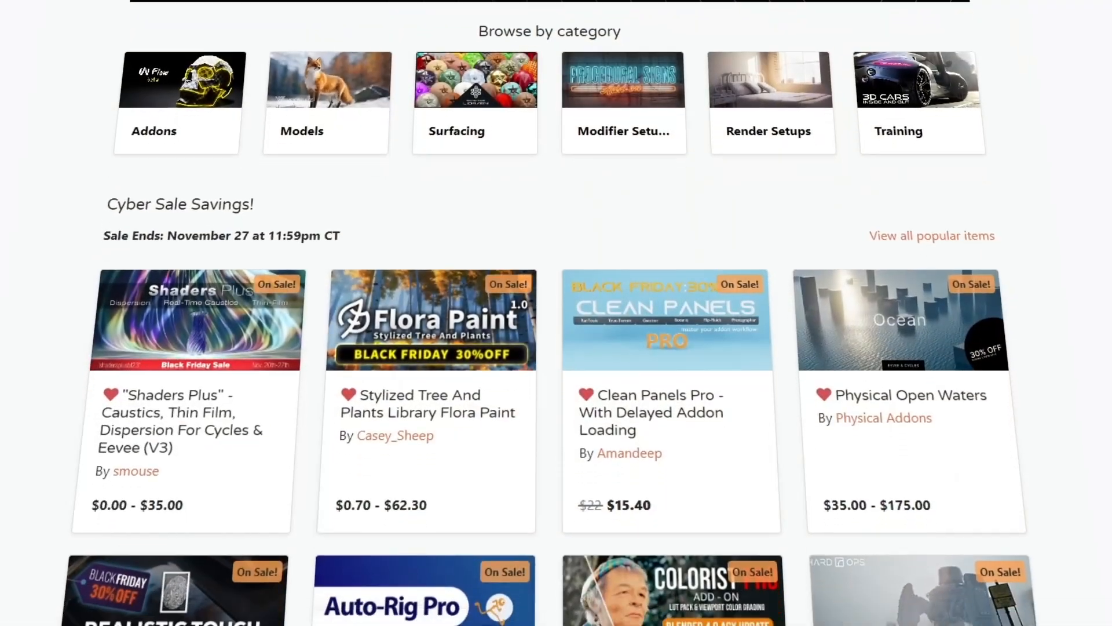
scroll(down, 3)
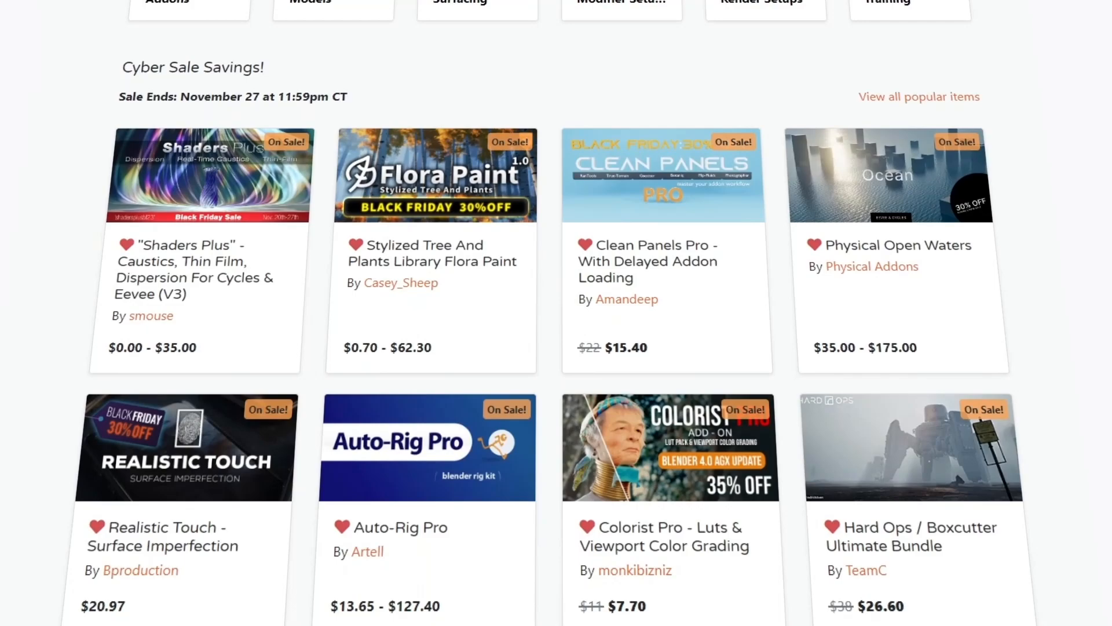
scroll(down, 3)
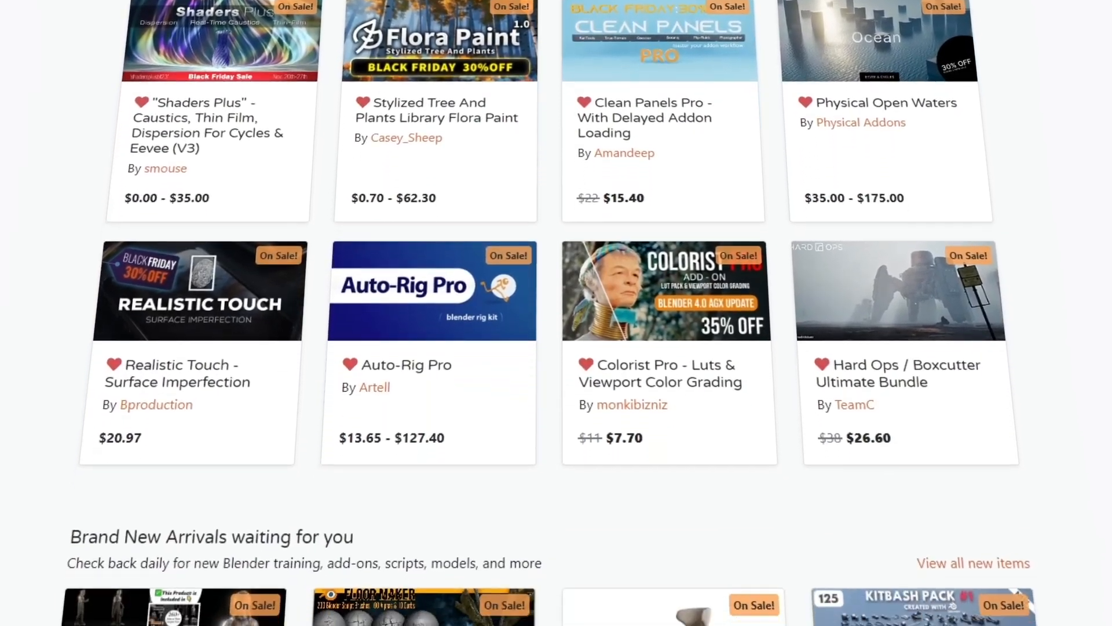
scroll(down, 3)
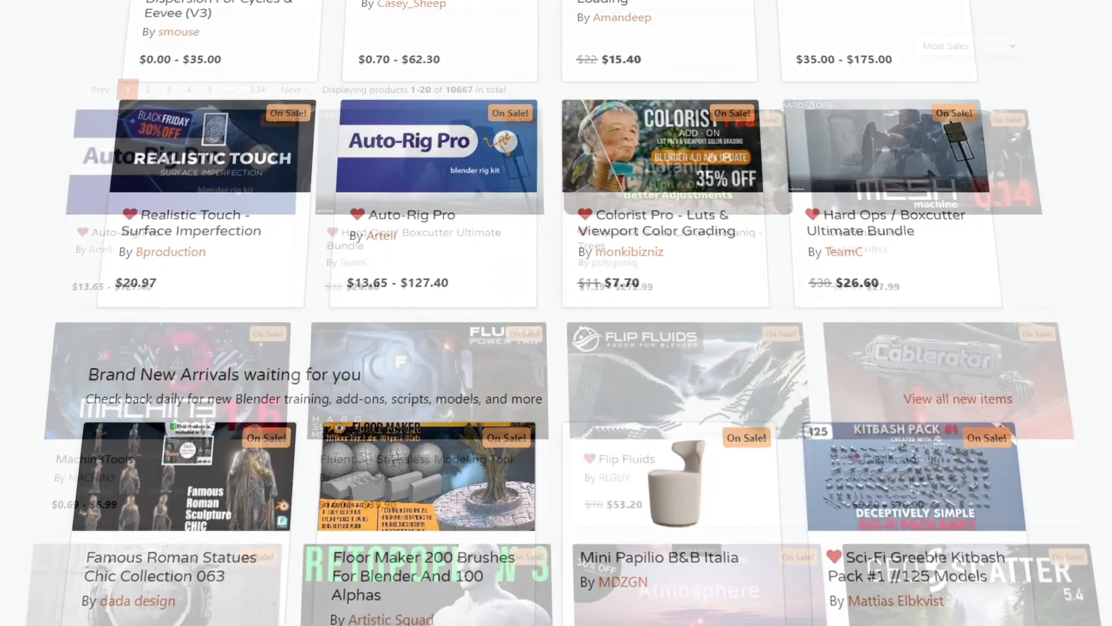
scroll(down, 3)
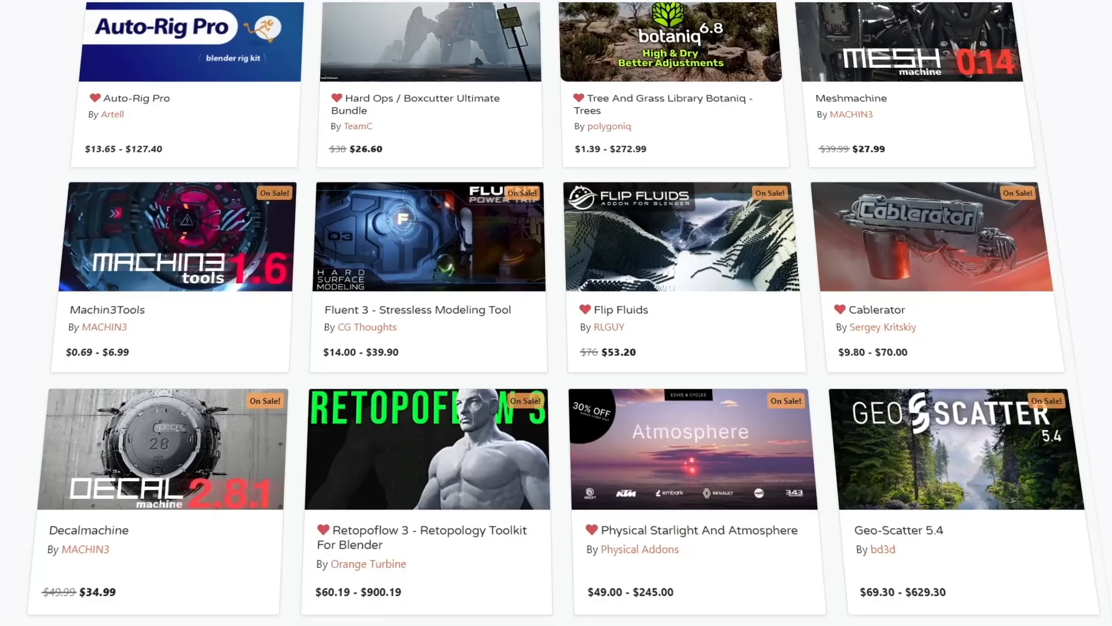
scroll(down, 3)
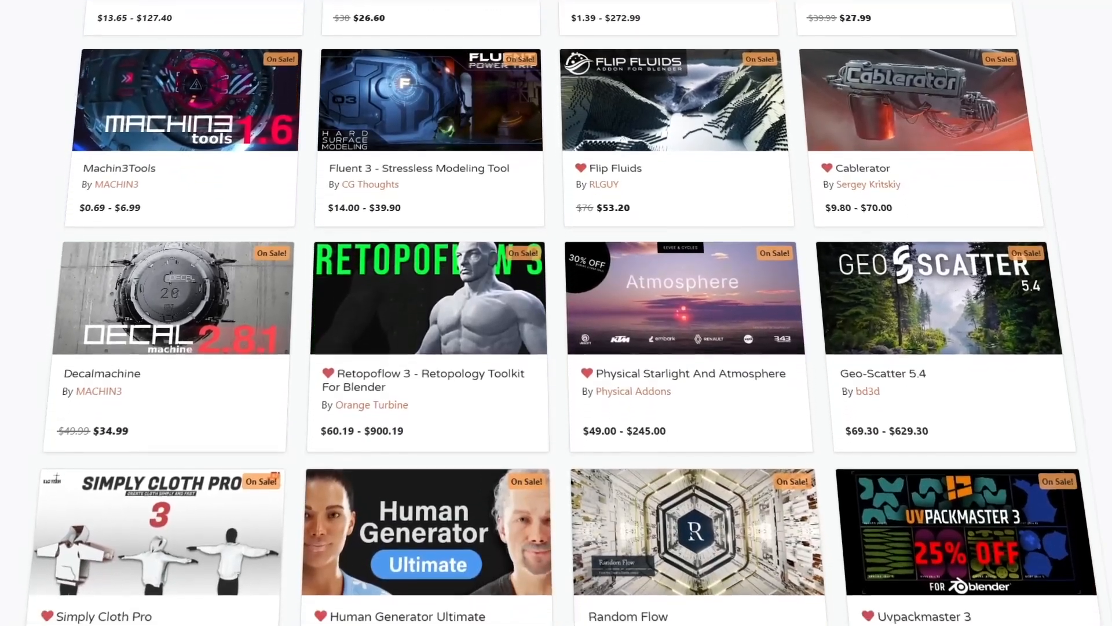
scroll(down, 3)
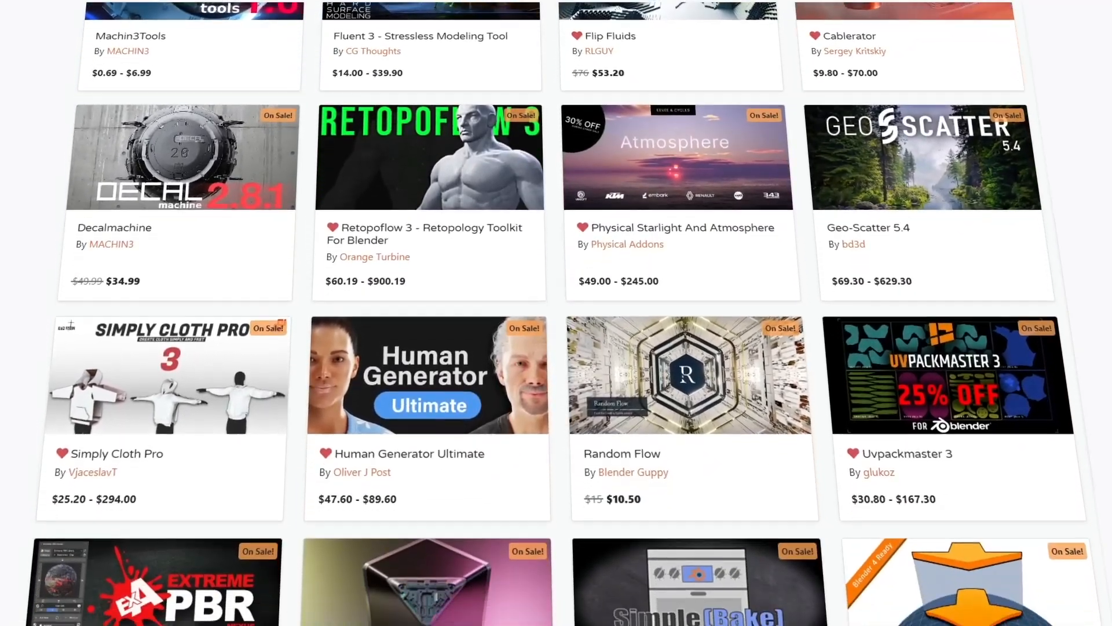
scroll(down, 3)
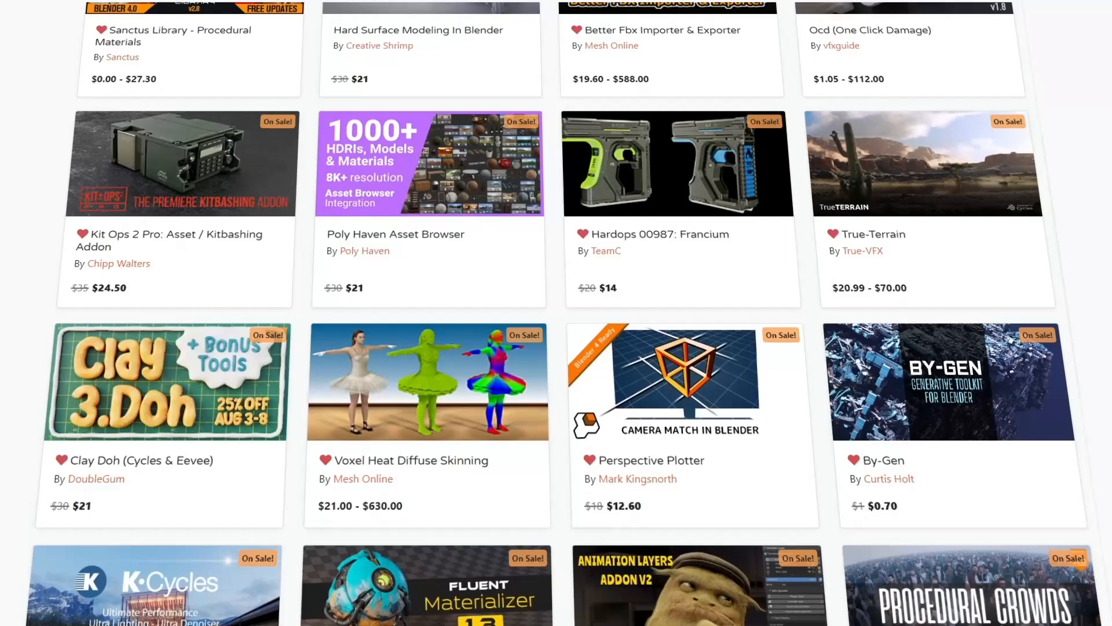
scroll(down, 3)
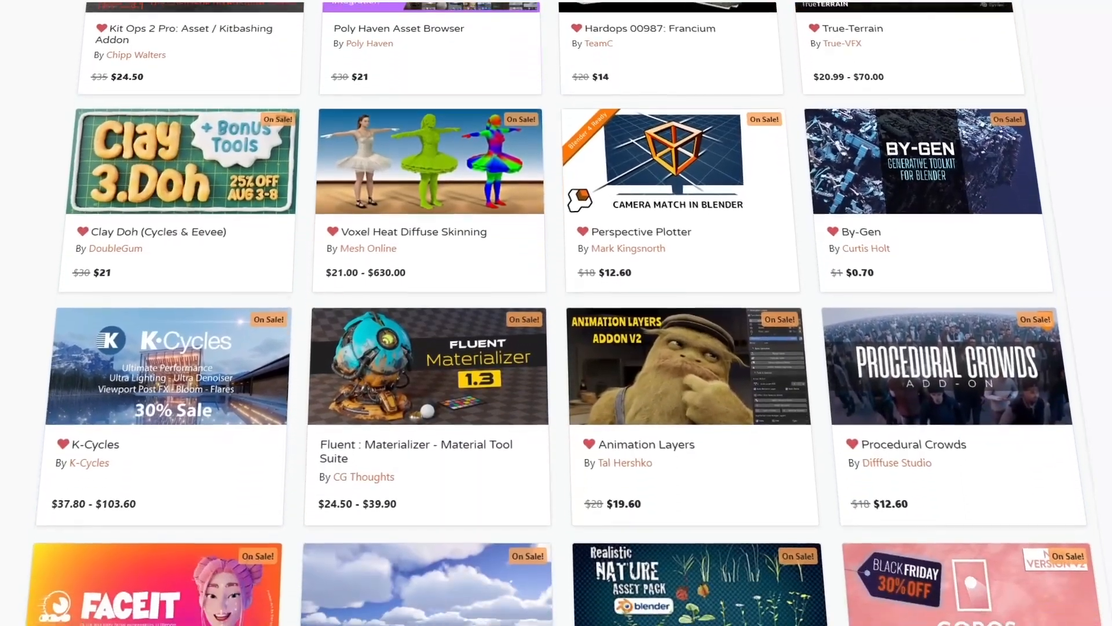
scroll(down, 3)
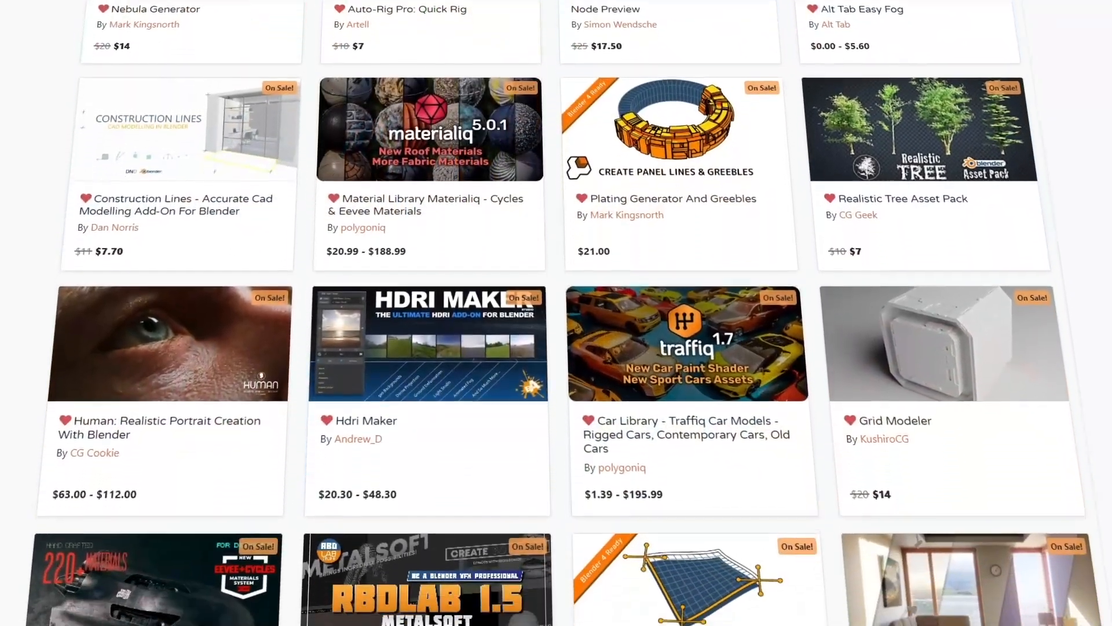
scroll(down, 3)
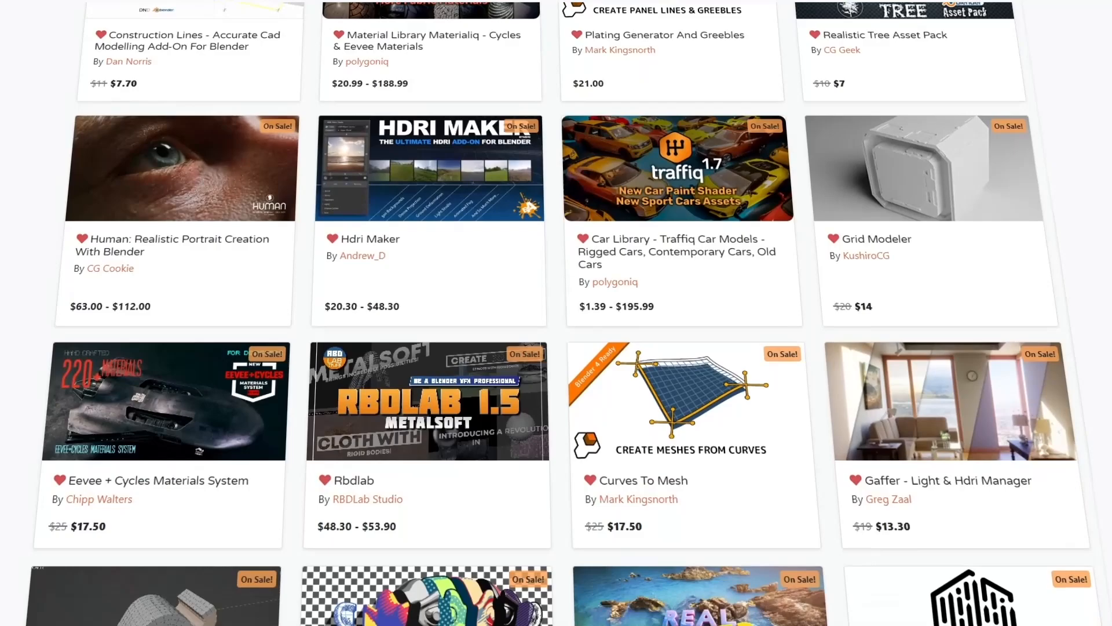
scroll(down, 3)
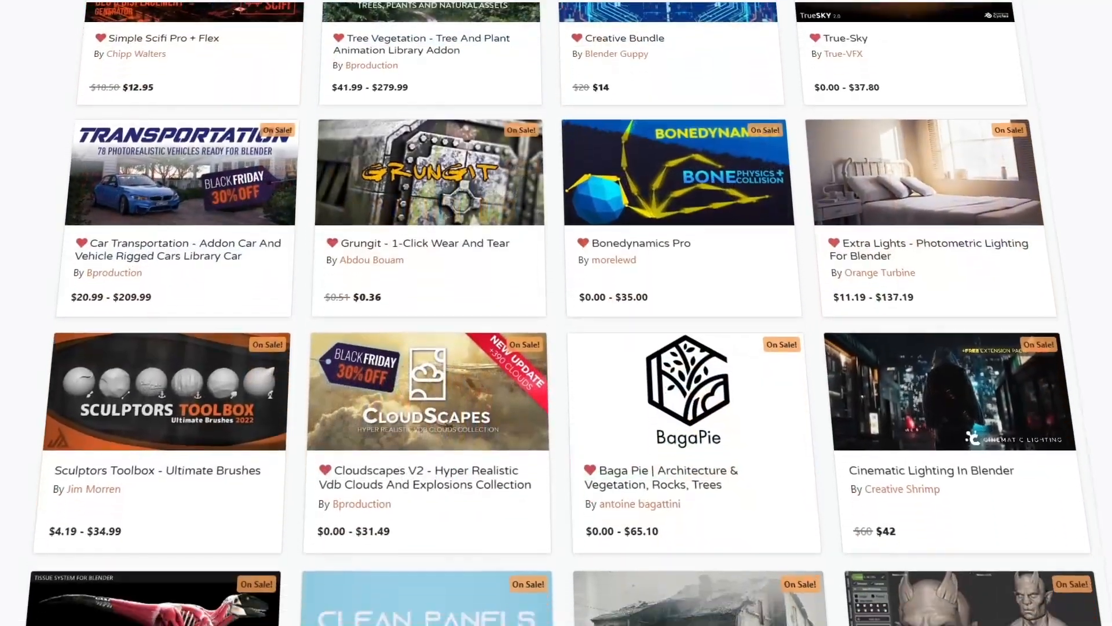
scroll(down, 3)
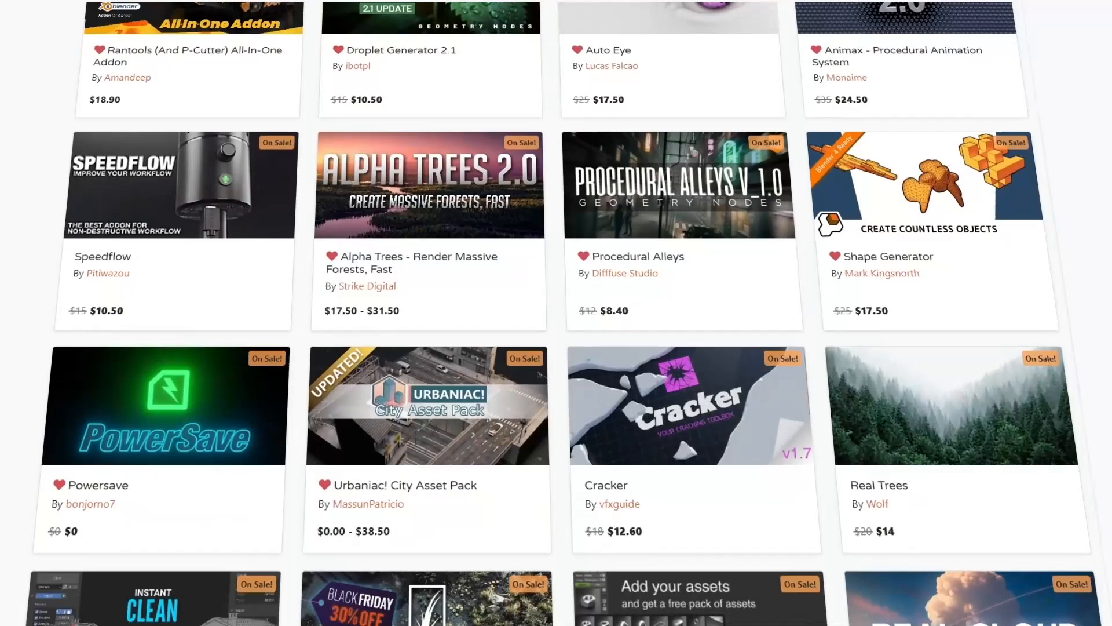
scroll(down, 3)
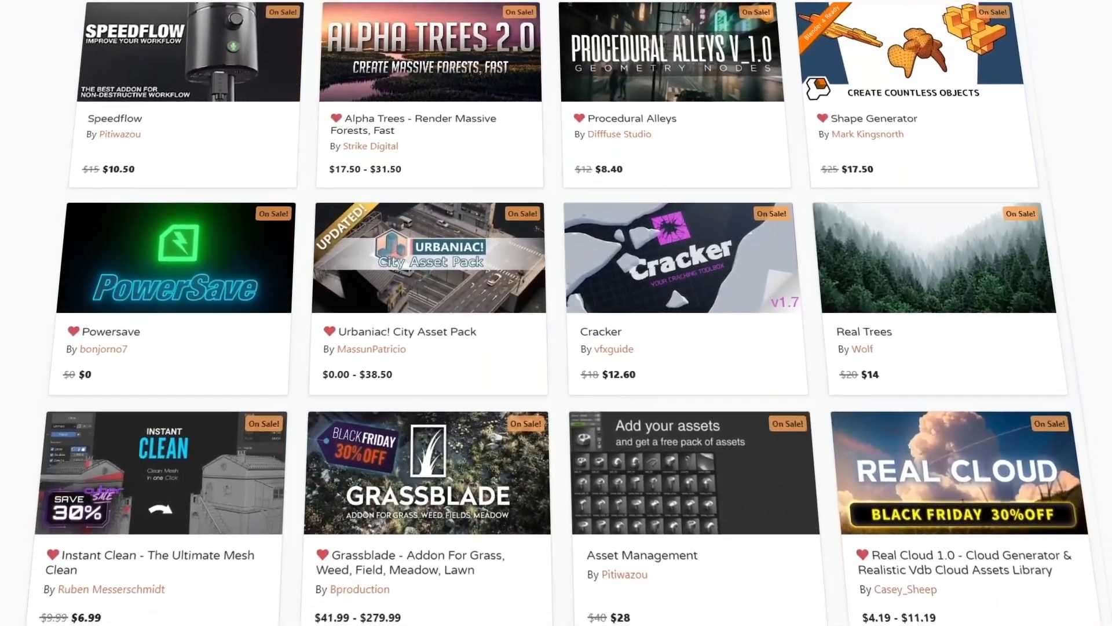
scroll(down, 3)
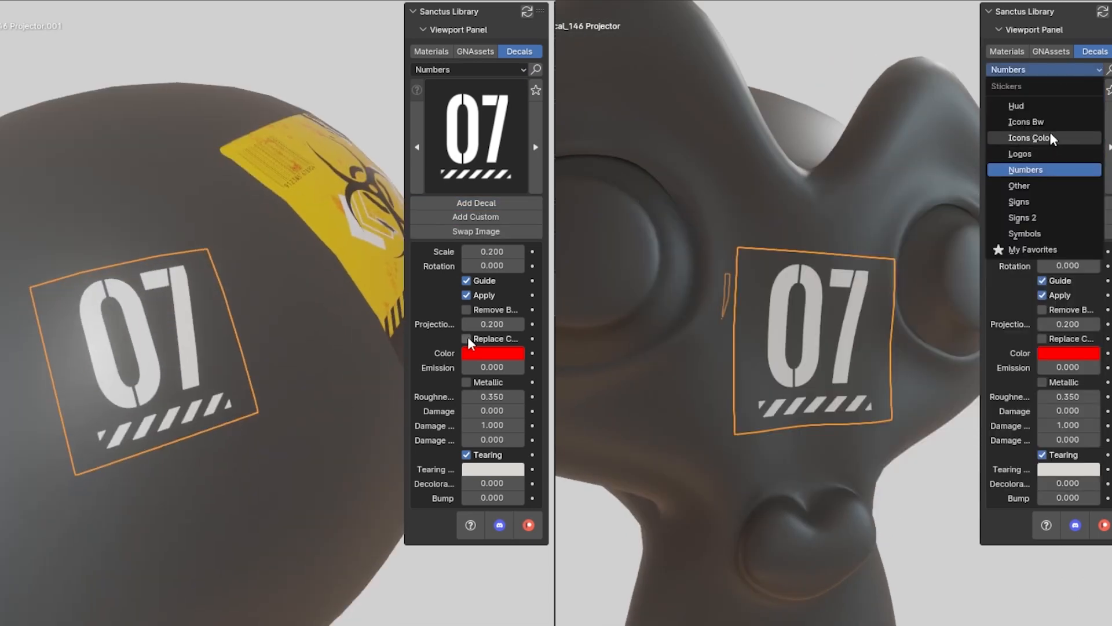
Switch the Sanctus decals to the Icons Color category for the red skull decal
click(1040, 138)
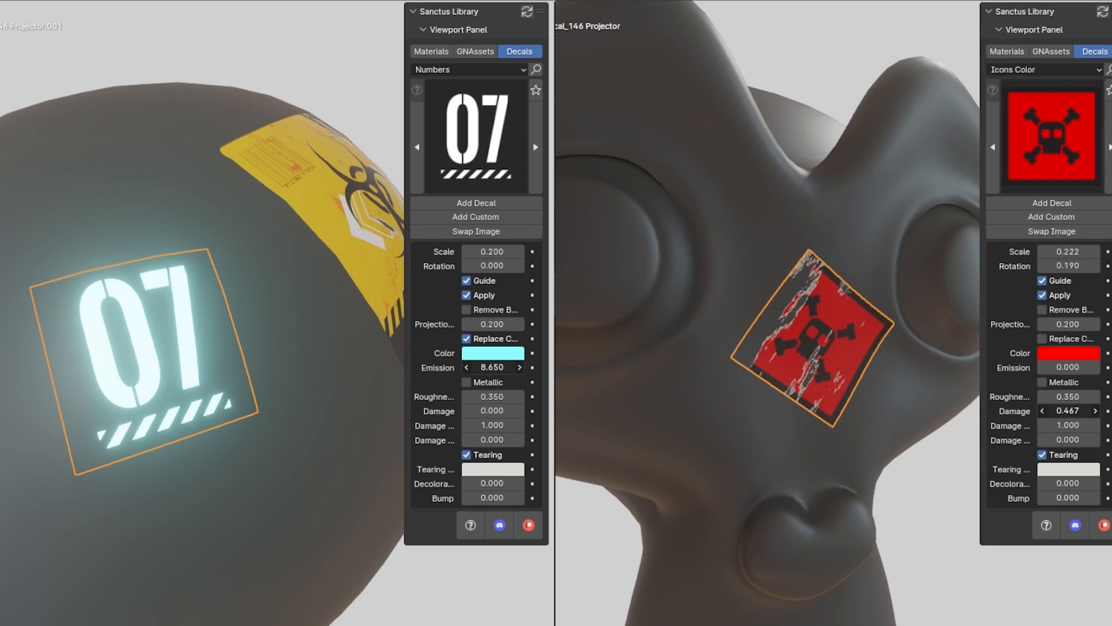
click(468, 70)
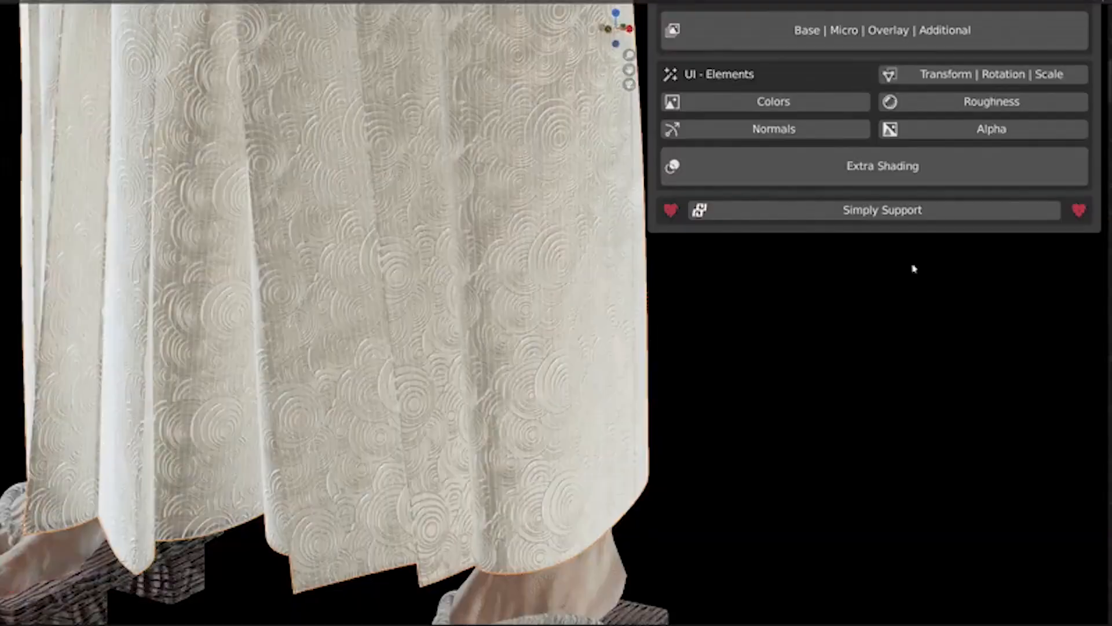
Enable Hair | Fuzzles on the pink sweater material, then load the T-shirt scene
click(882, 166)
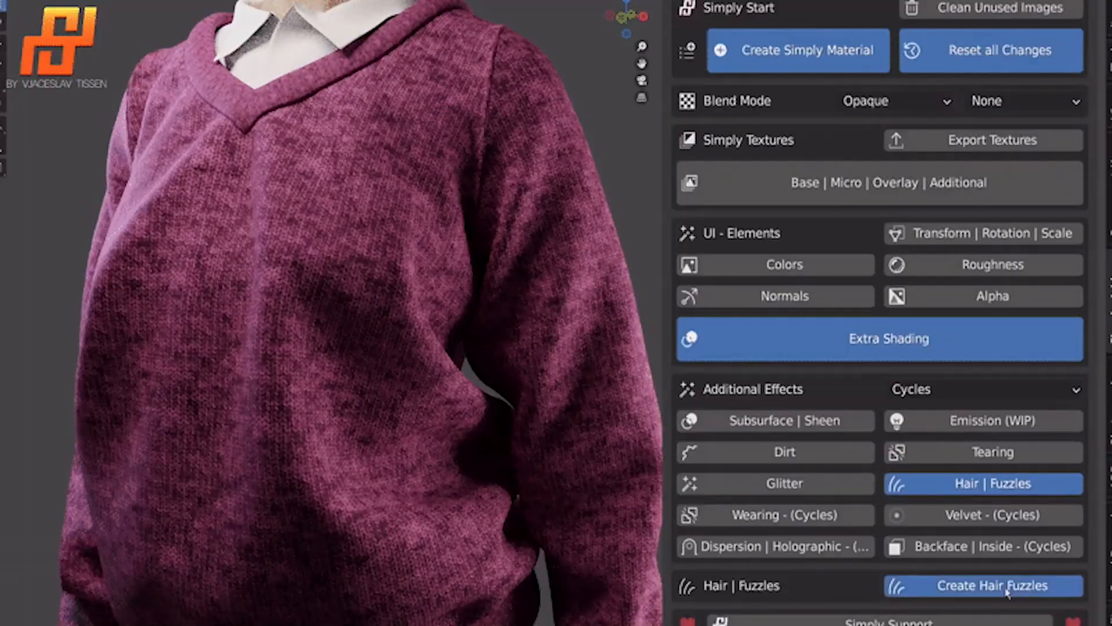
click(982, 585)
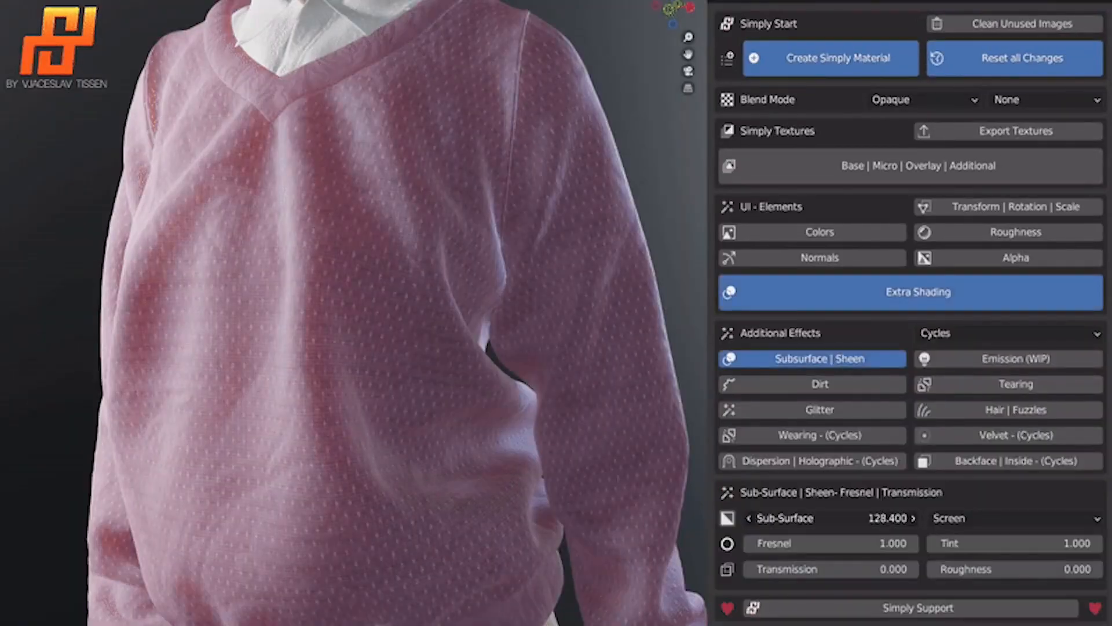
click(1009, 384)
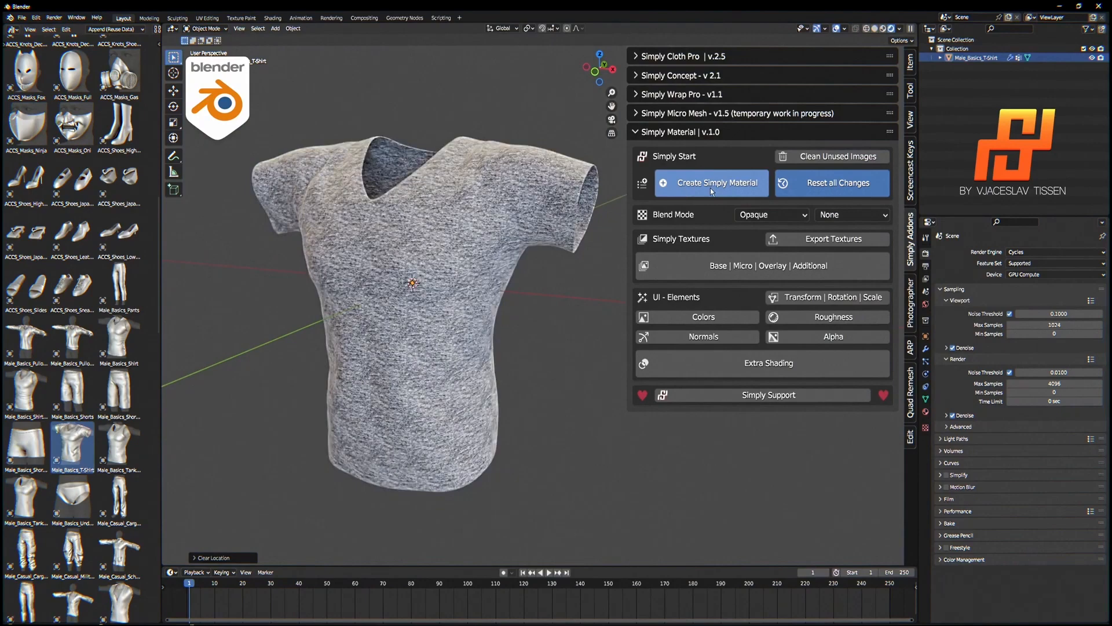
Create a Simply Material on the T-shirt and load its Base, Micro and Overlay textures
click(762, 265)
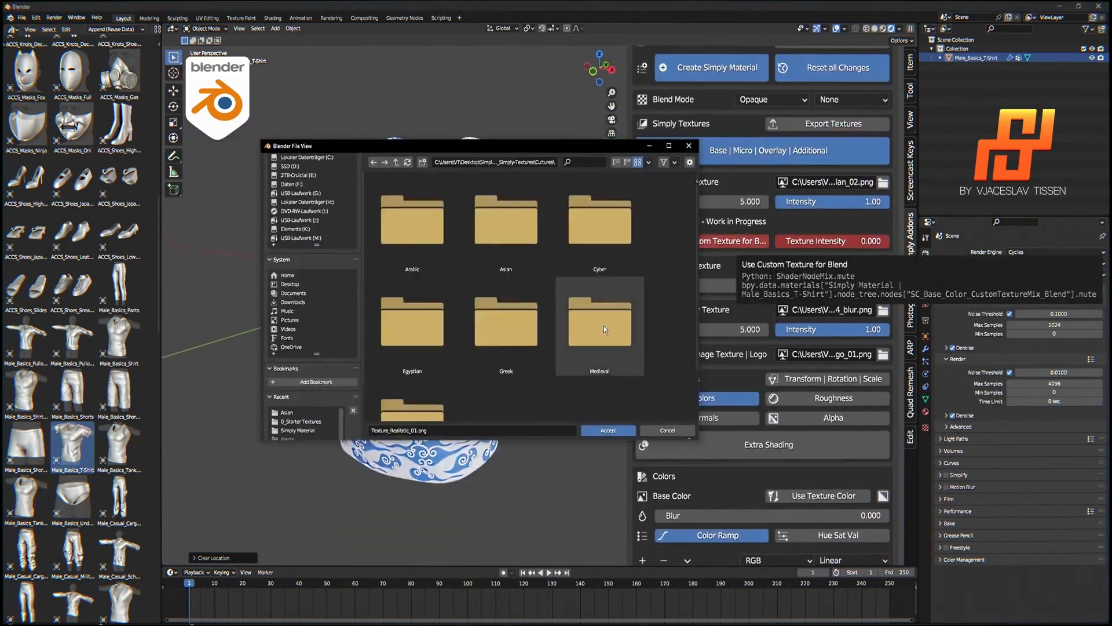
click(608, 430)
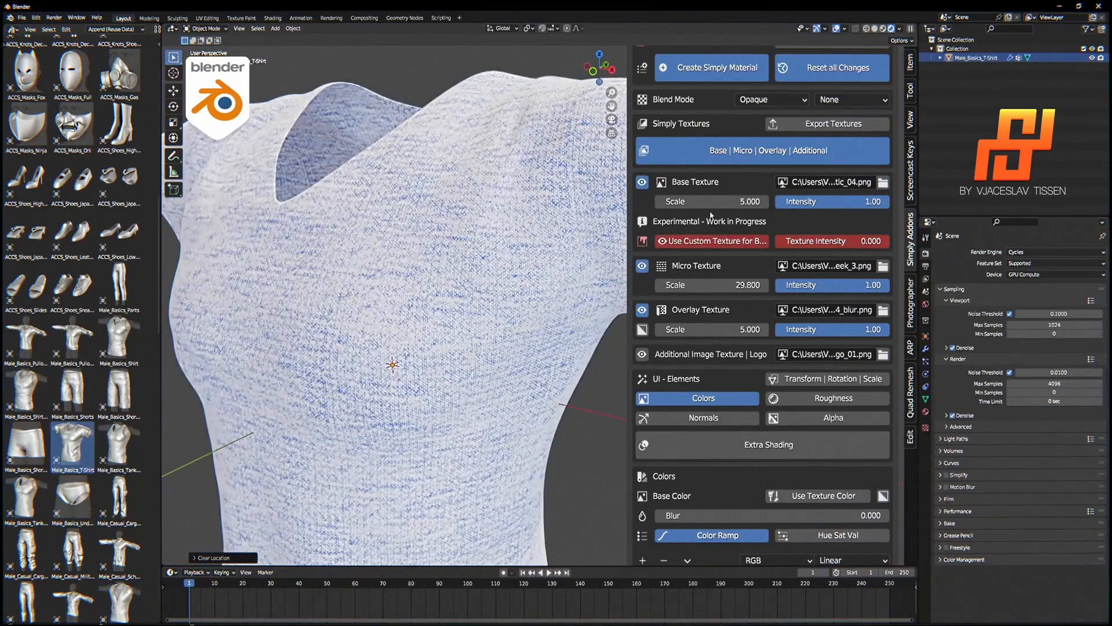
click(687, 488)
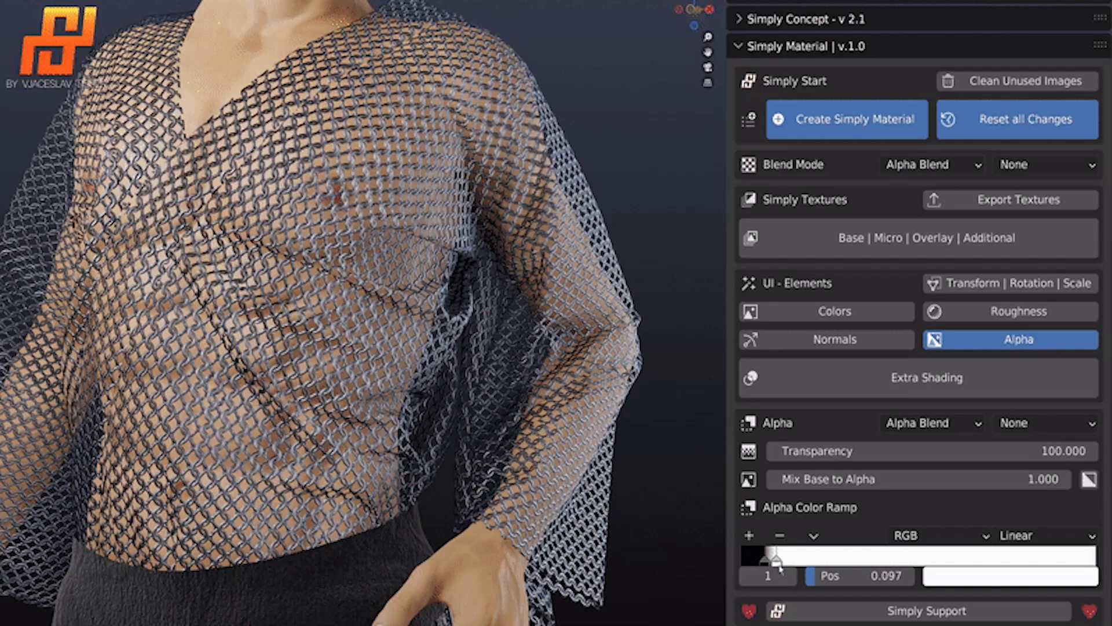
Adjust the shirt's base texture scale and tearing contrast ramp, then bake the kimono textures
click(918, 237)
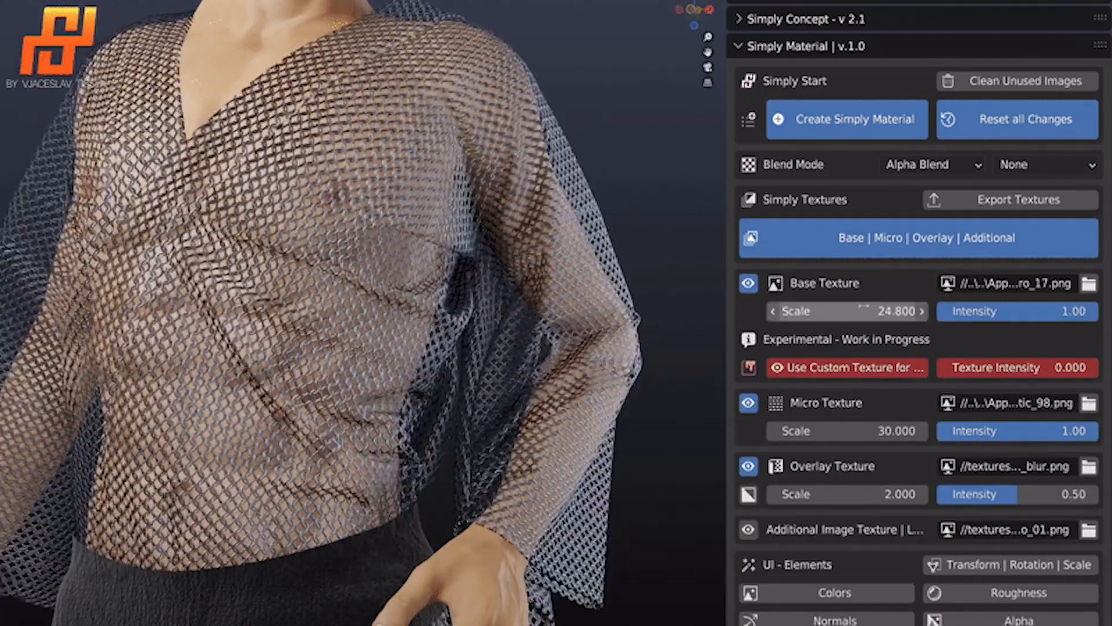
click(1010, 339)
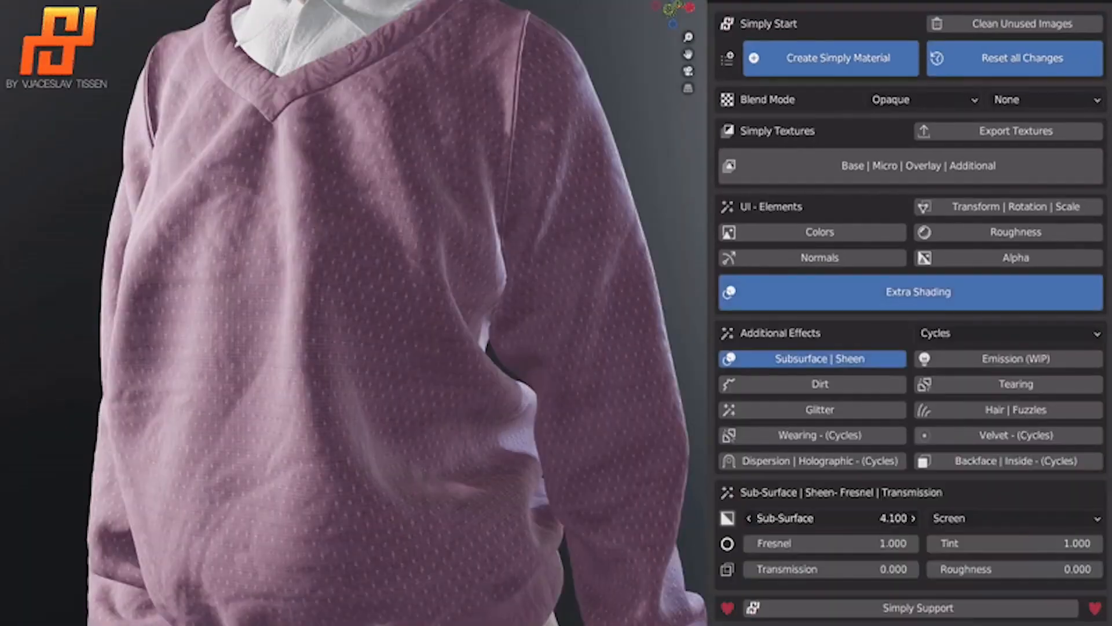
click(1016, 384)
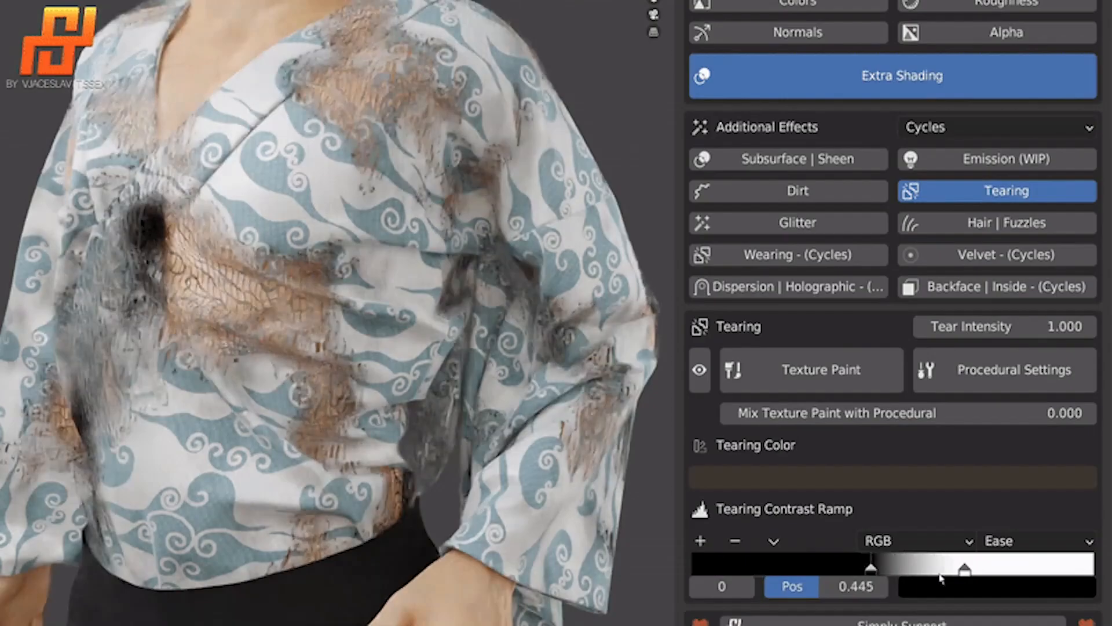
click(1004, 370)
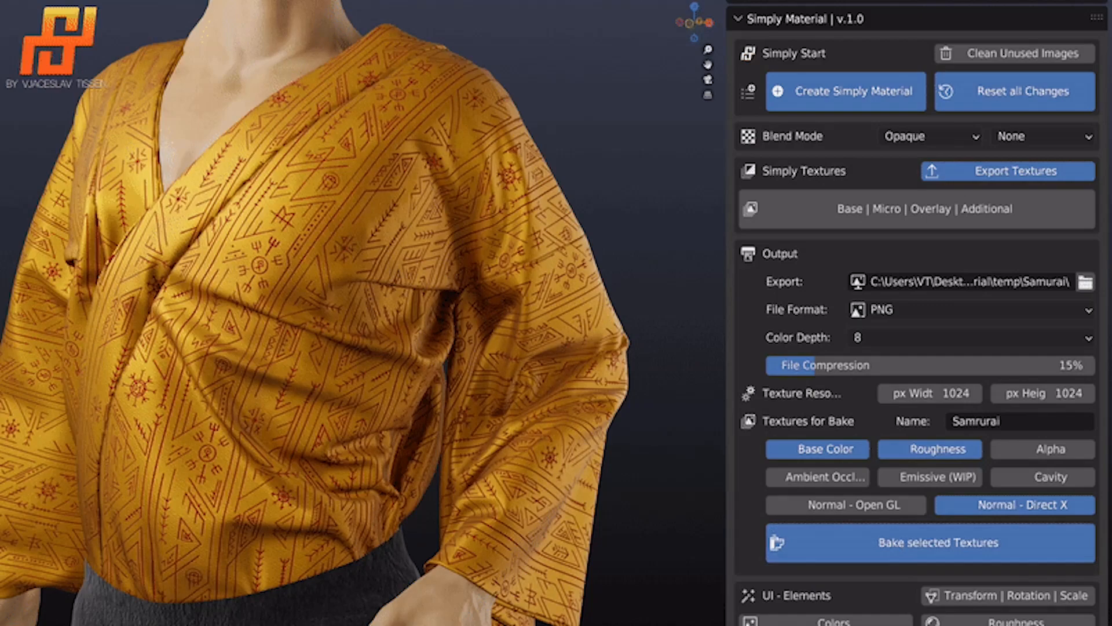
click(929, 542)
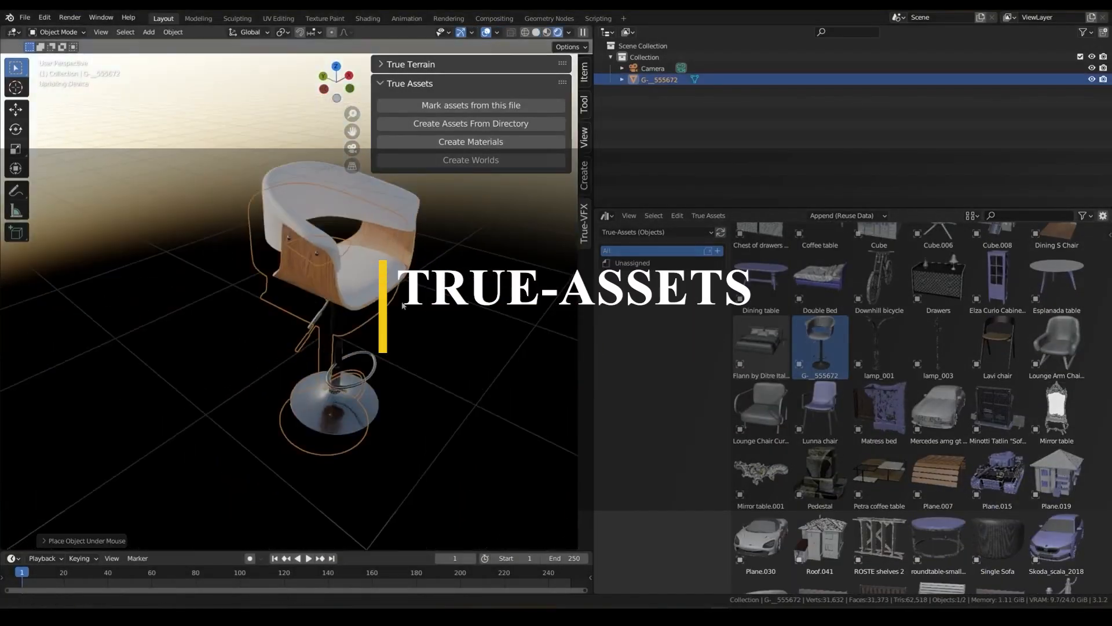
Add the Lavi chair and build Uber True Assets materials from the texture-set folder
click(471, 141)
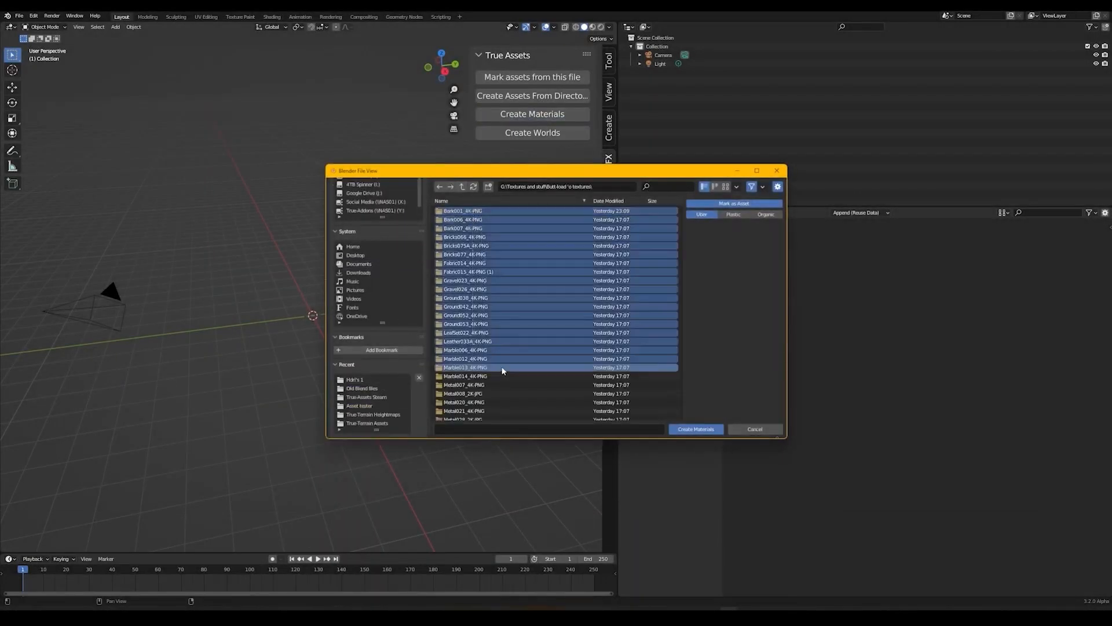
click(695, 429)
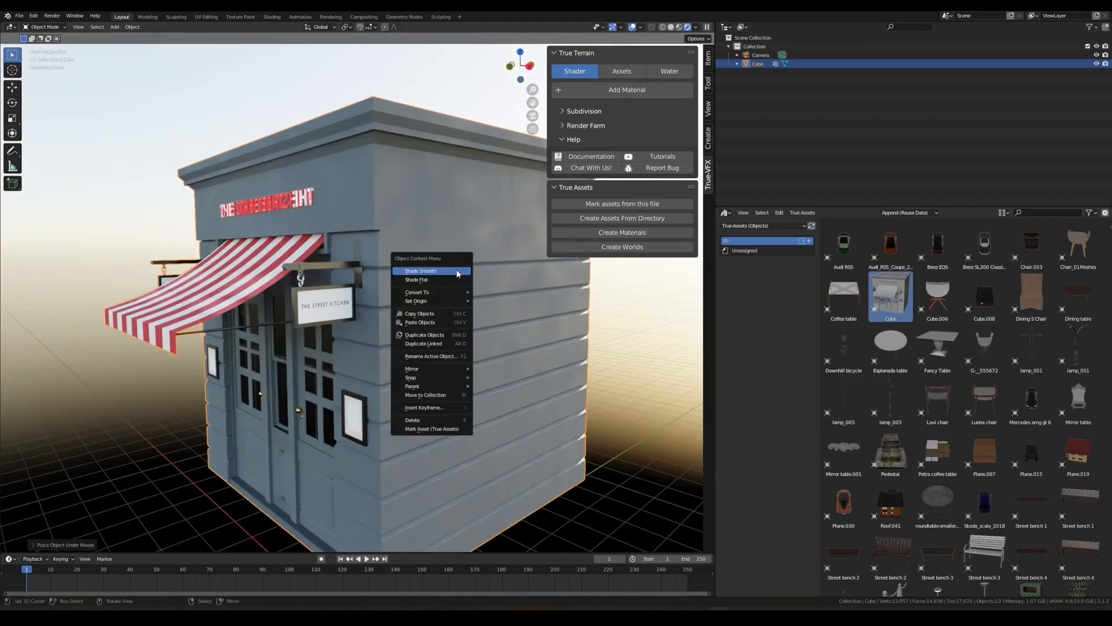
double_click(937, 400)
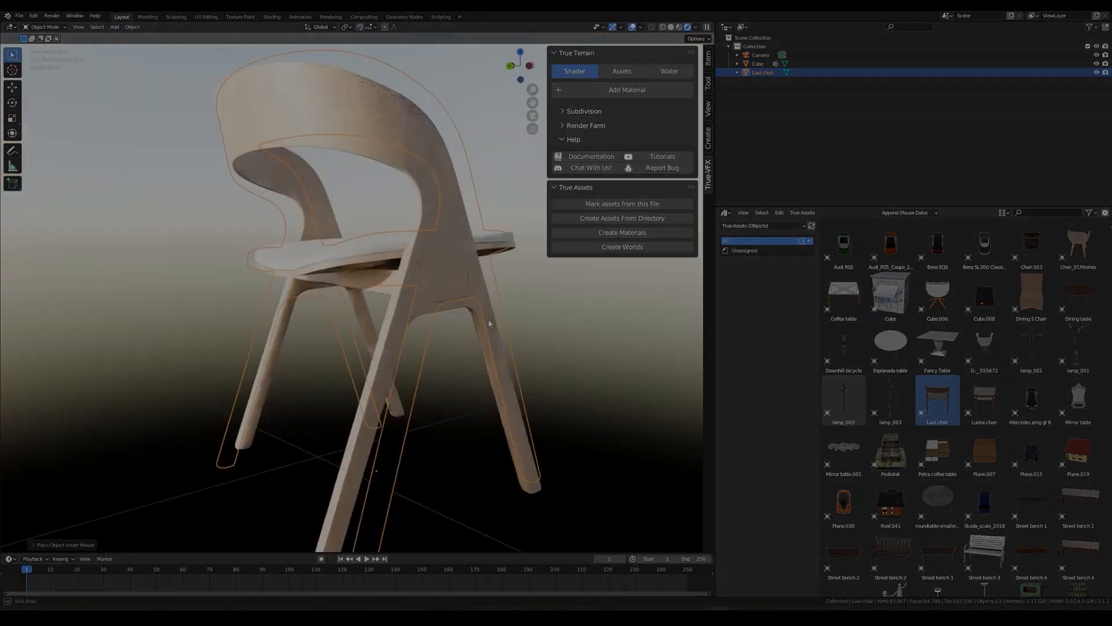
click(622, 233)
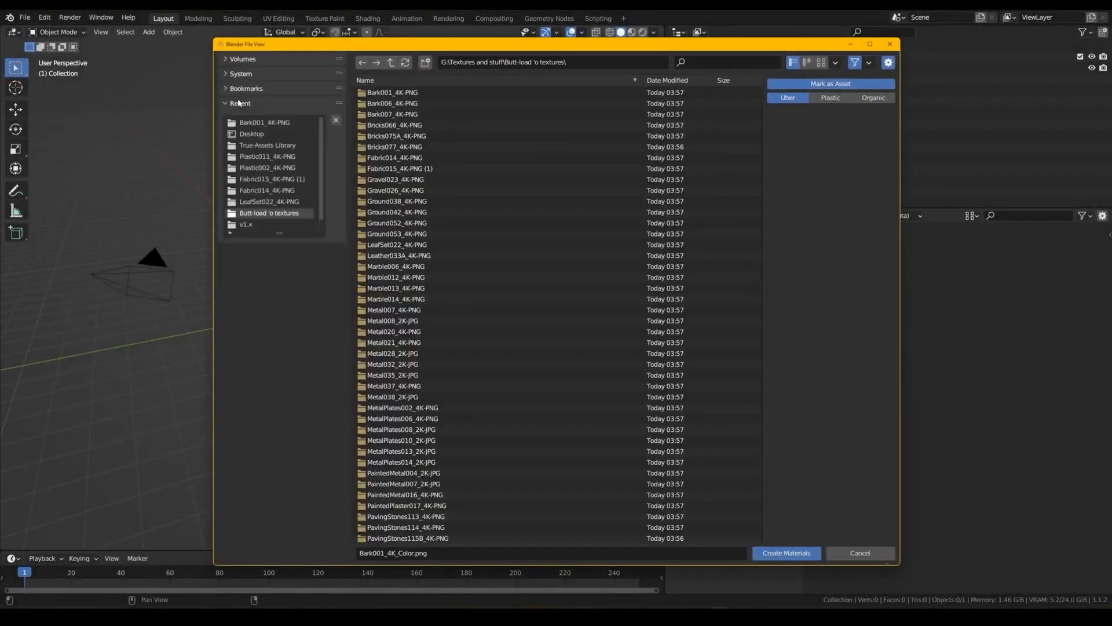
click(226, 103)
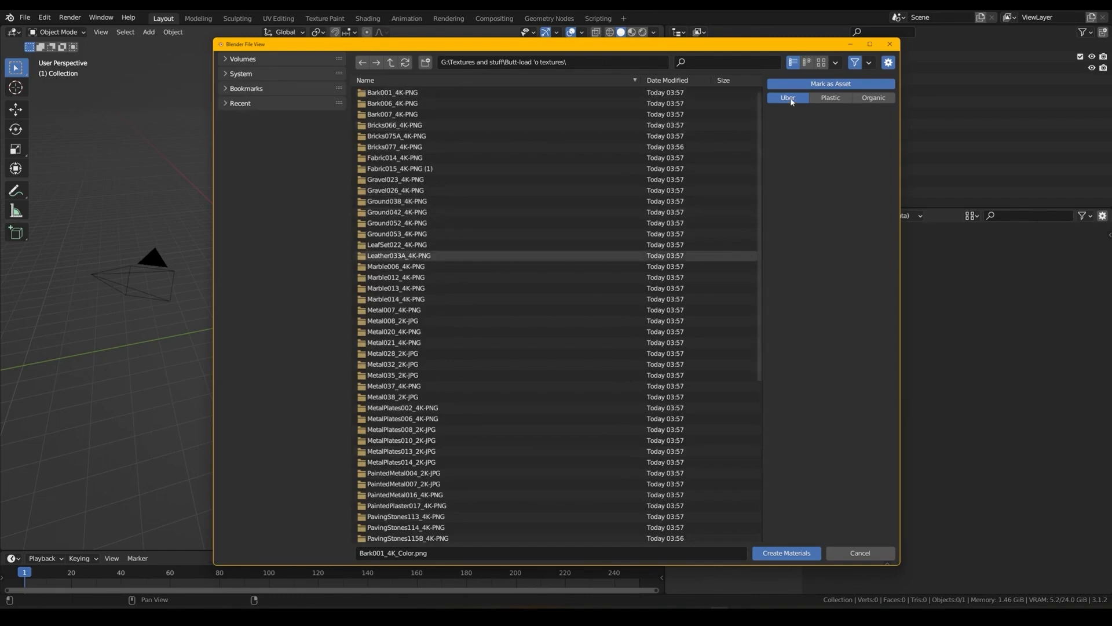
click(786, 553)
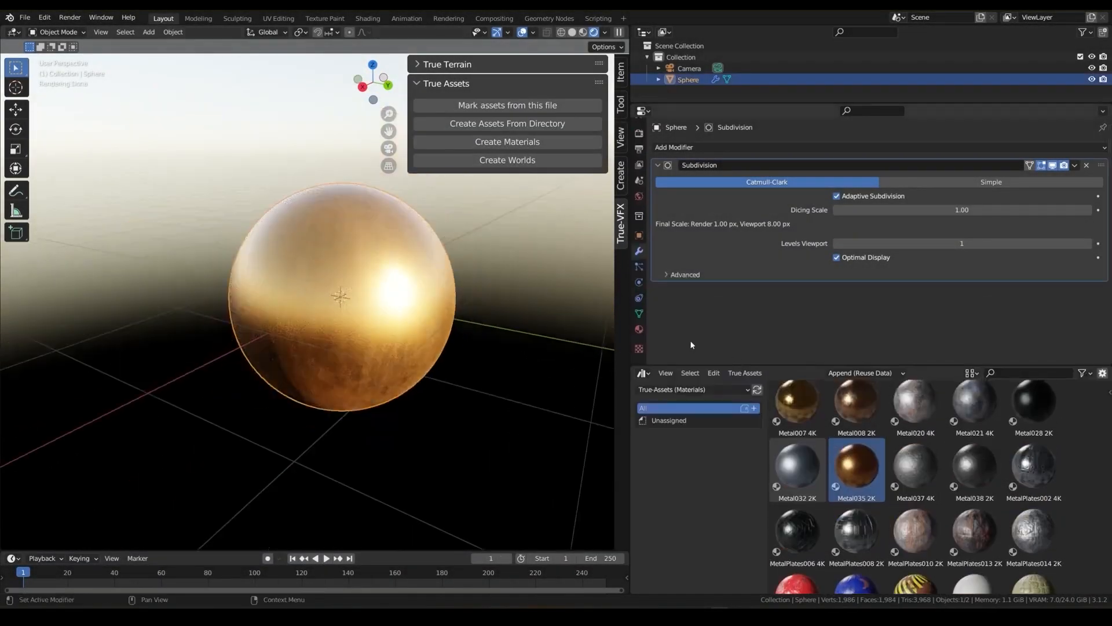
Rotate the indoor HDRI background and confirm the new Vehicles catalog
click(639, 329)
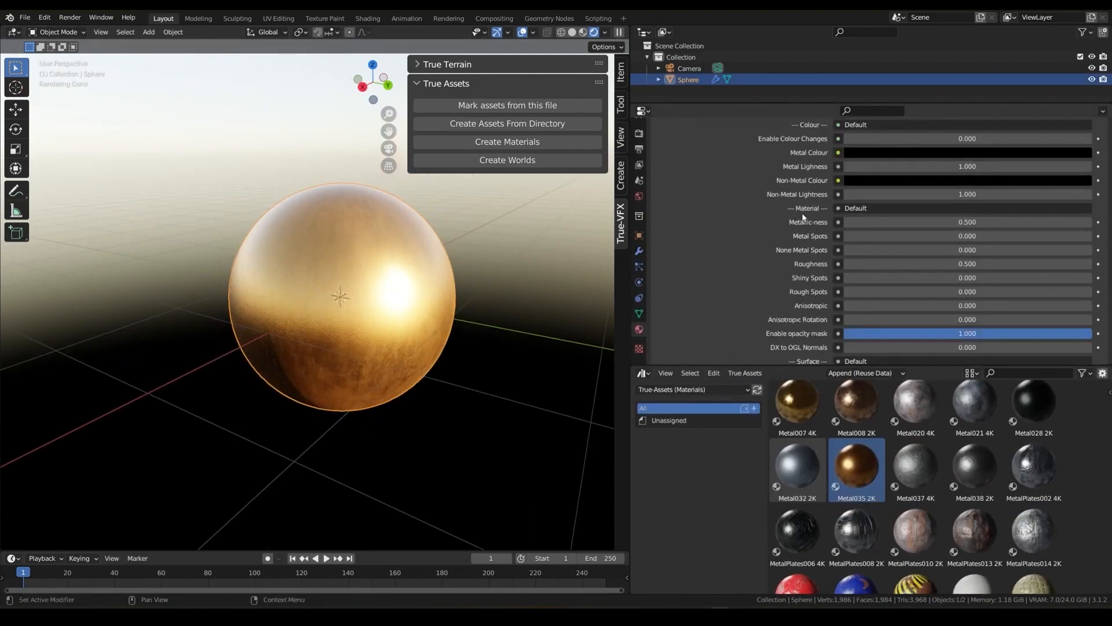
scroll(down, 3)
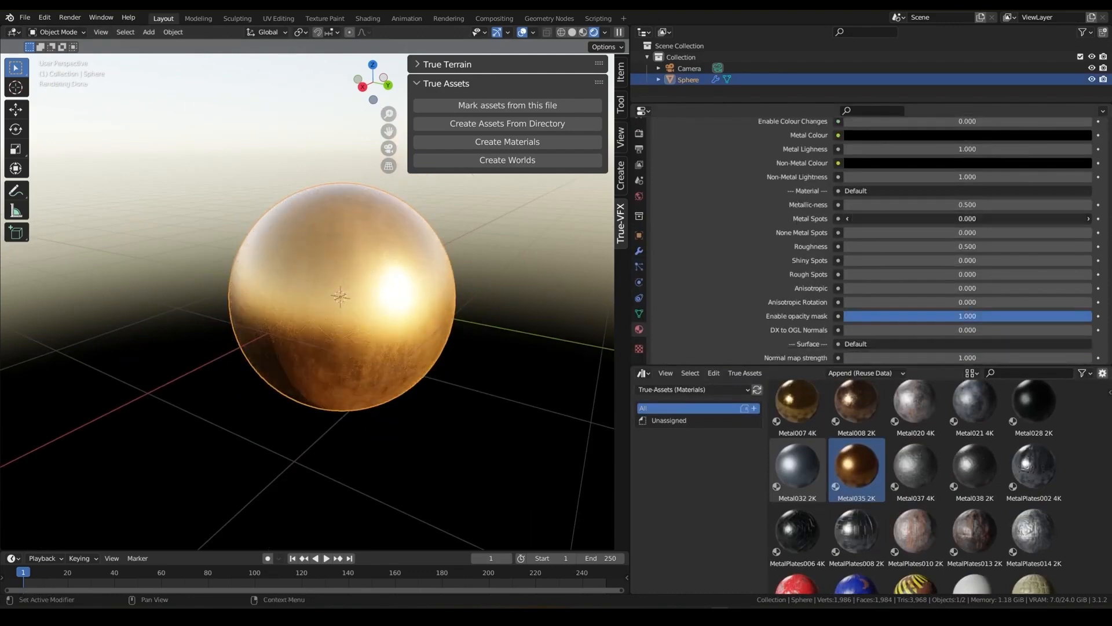
scroll(down, 3)
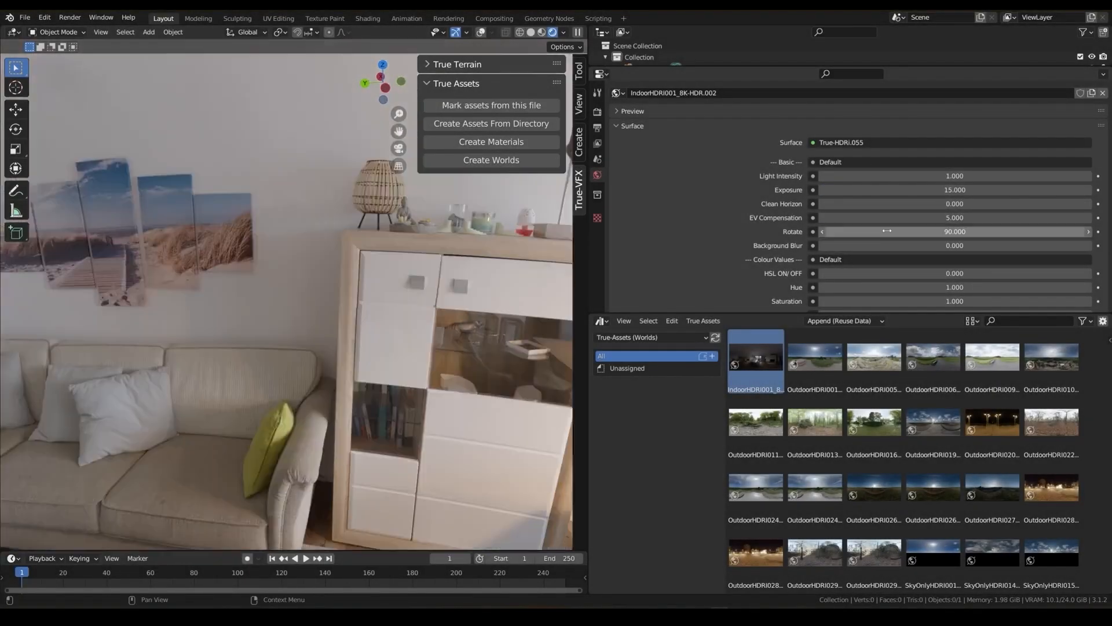
drag(851, 246, 887, 246)
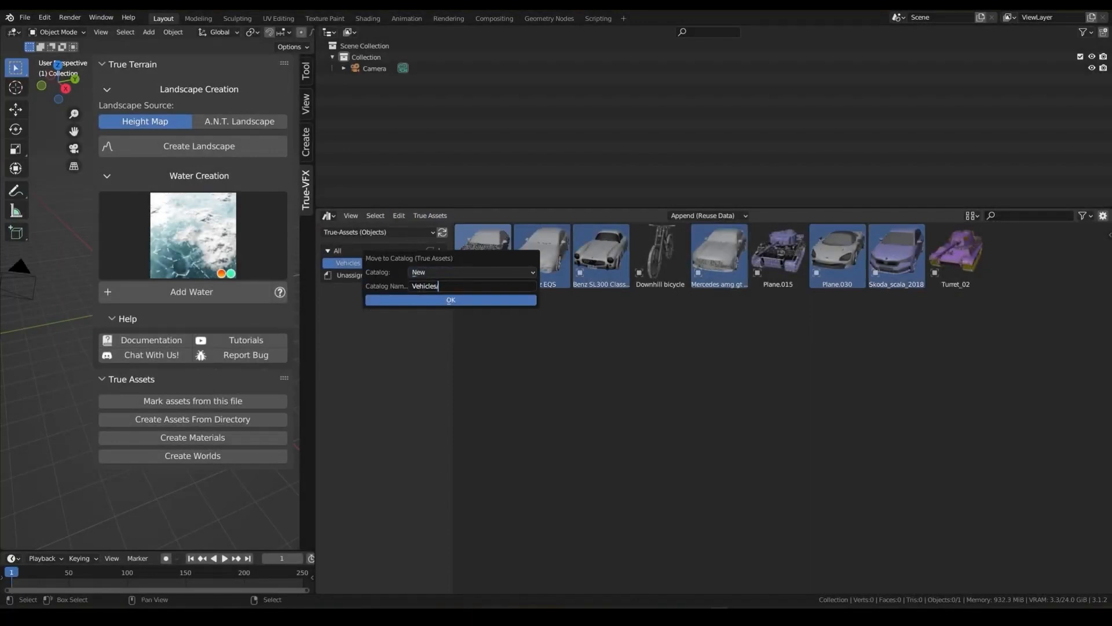
click(450, 300)
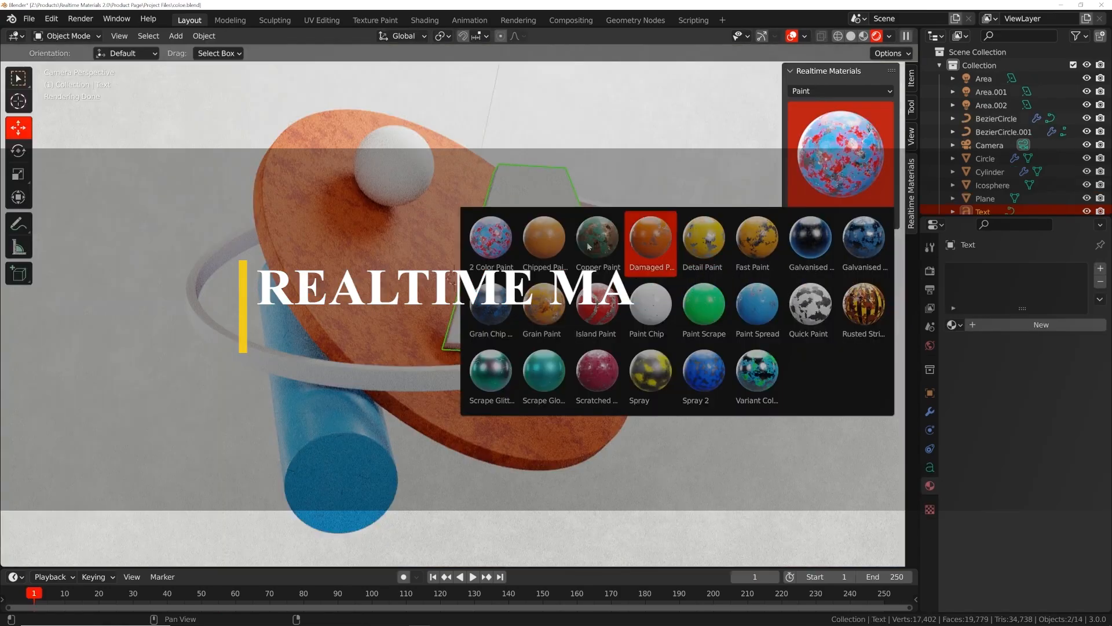
Give the text a paint material, then switch Realtime Materials to the Rocks category
click(544, 237)
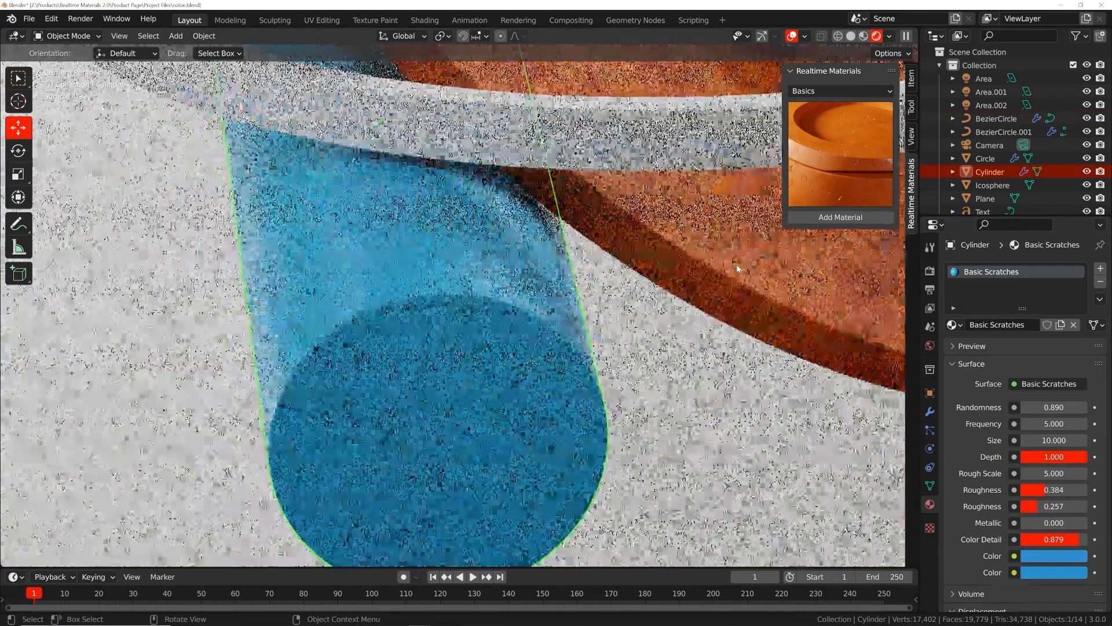
click(841, 91)
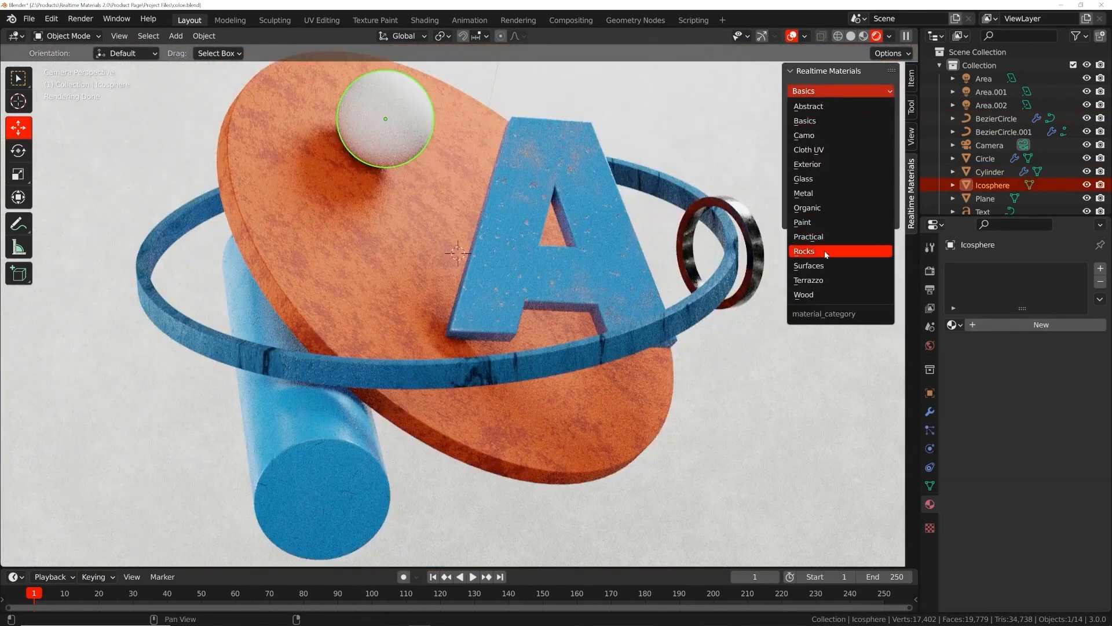
click(425, 19)
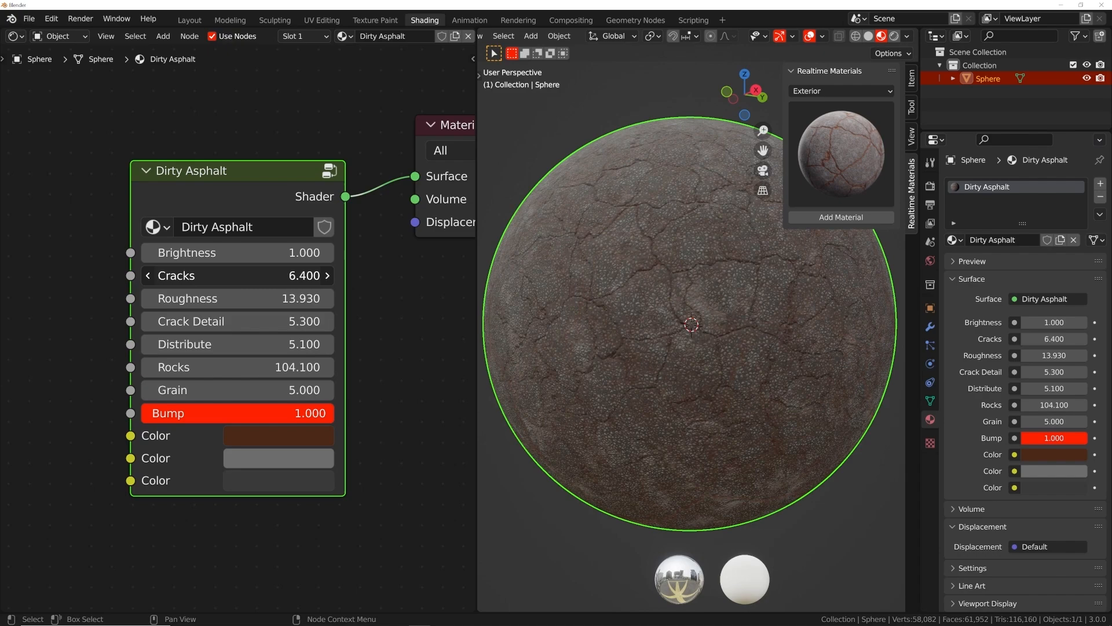
Add a surface preset to the car parts, reuse the existing knit material, and apply Cracked Asphalt
click(189, 21)
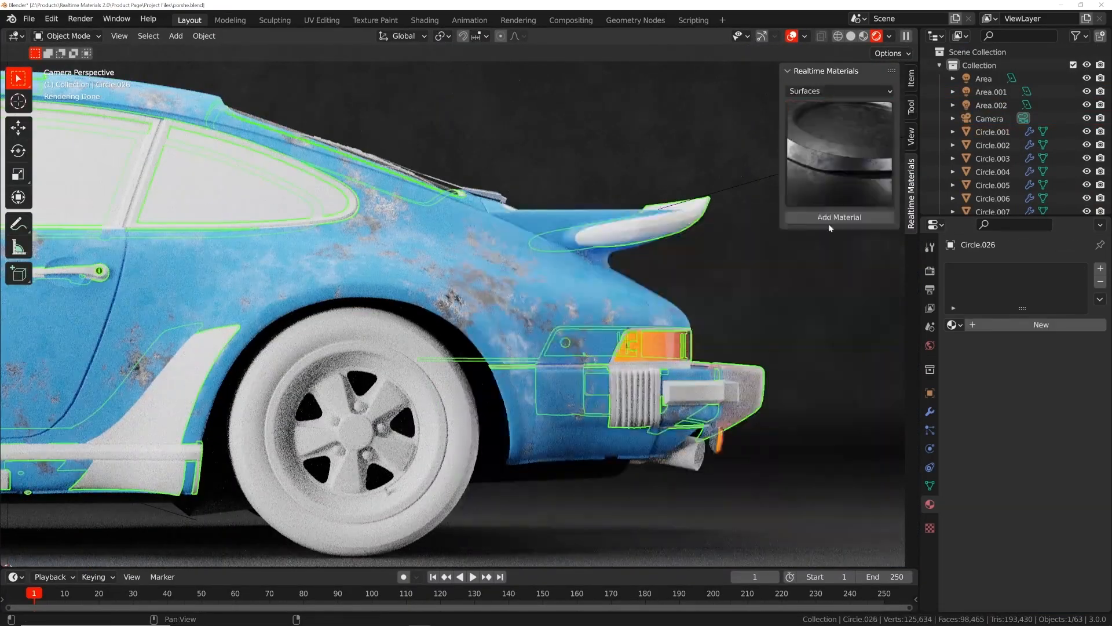
click(839, 217)
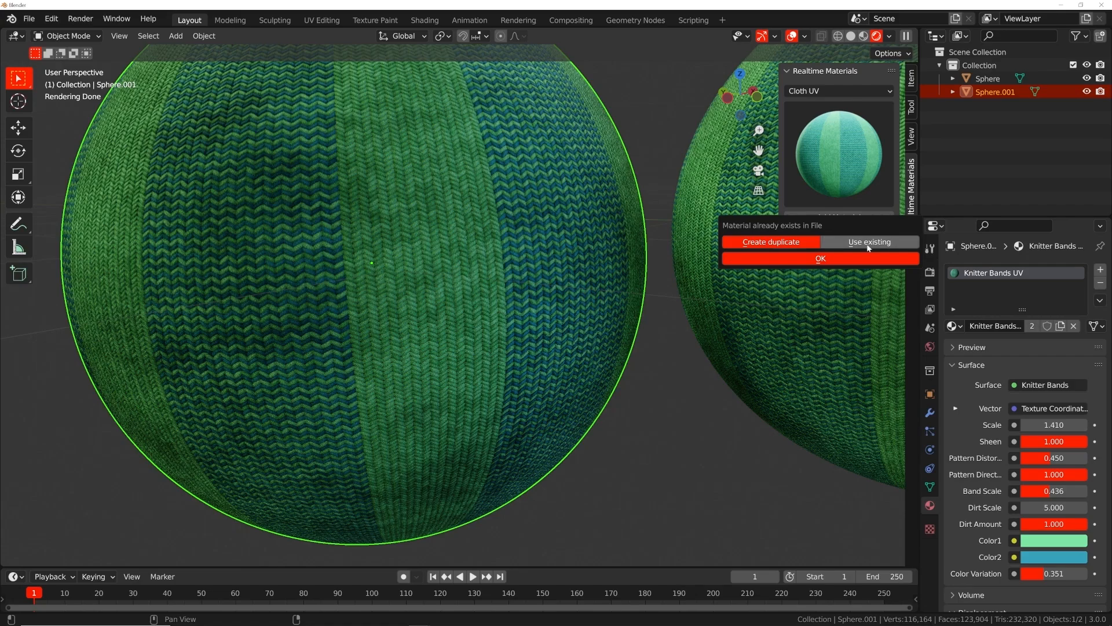
click(771, 242)
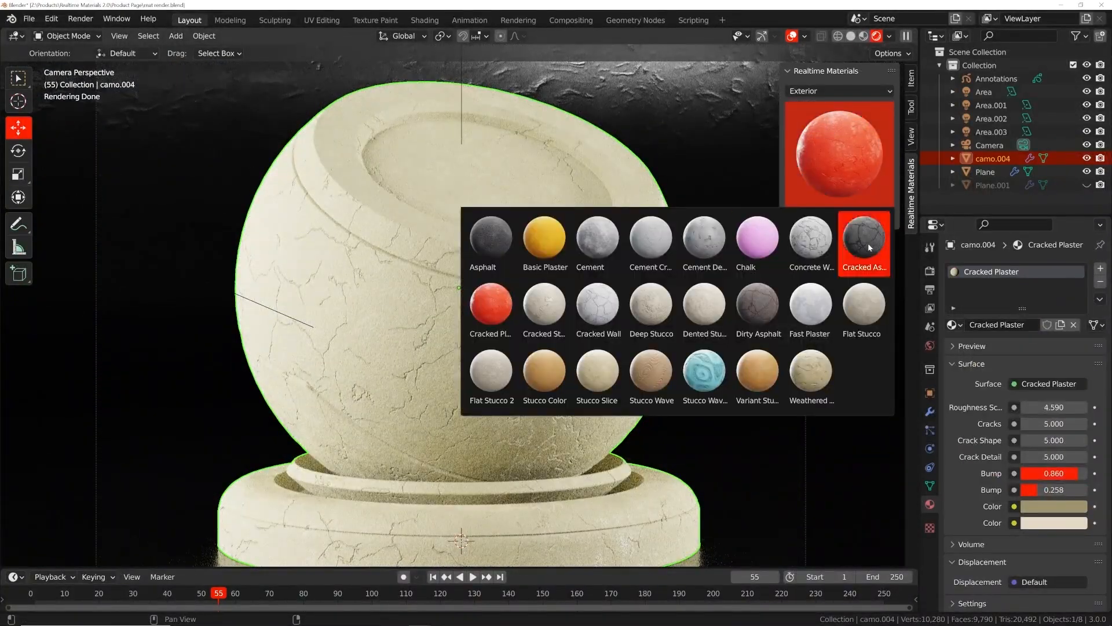
click(865, 236)
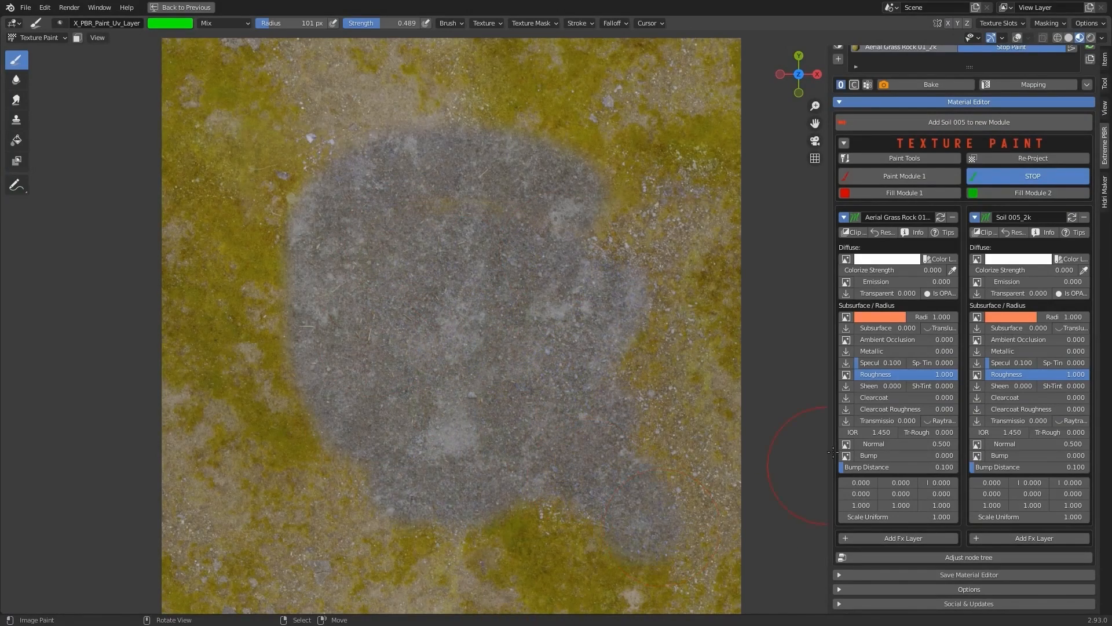
Paint a streak of grassy rock onto the soil with Paint Module 1
click(904, 175)
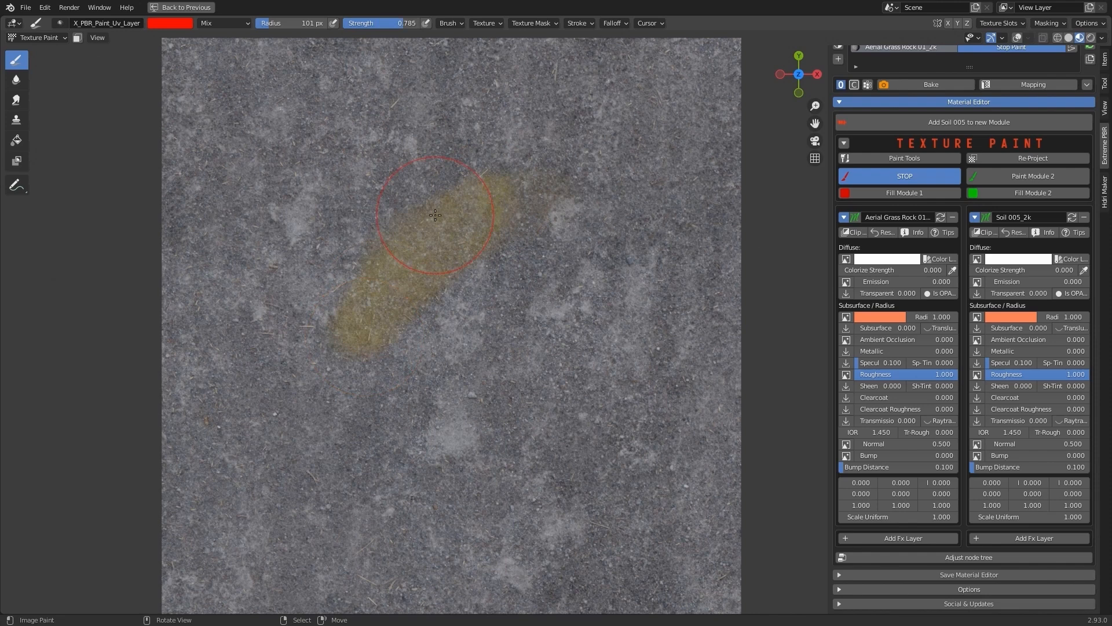
drag(436, 215, 418, 296)
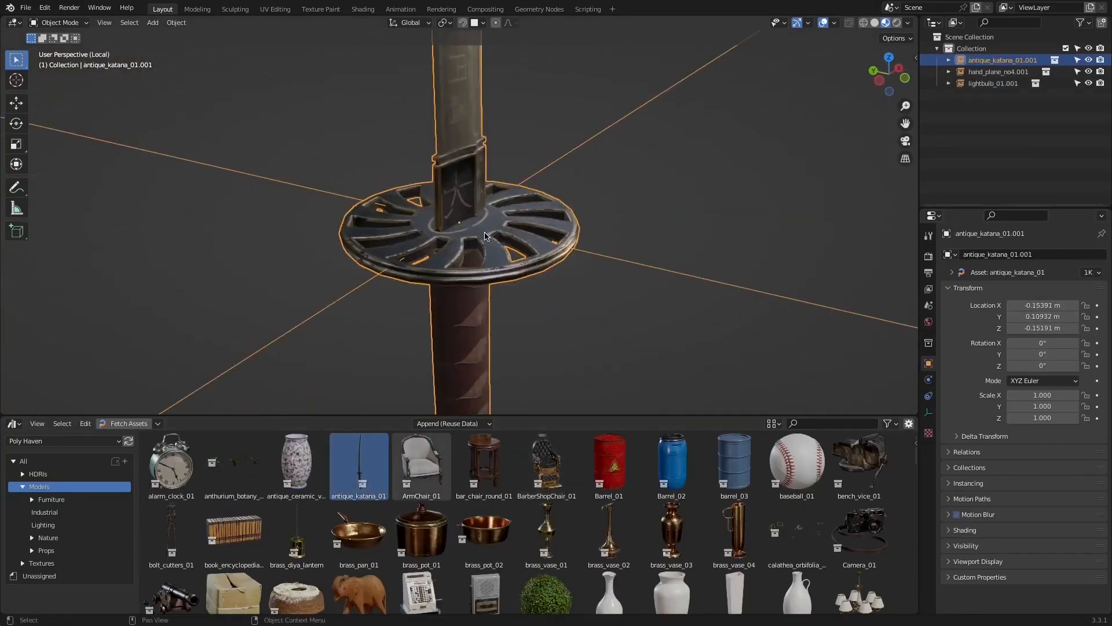
Browse the Poly Haven HDRIs, narrowing to indoor scenes, then the prop models
click(36, 73)
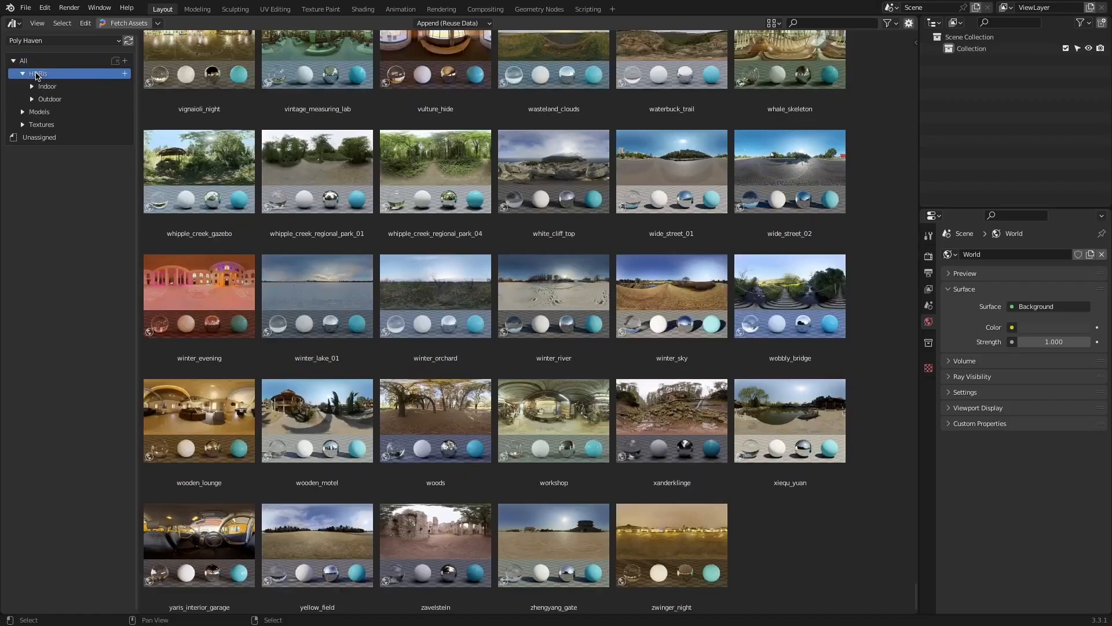
click(48, 86)
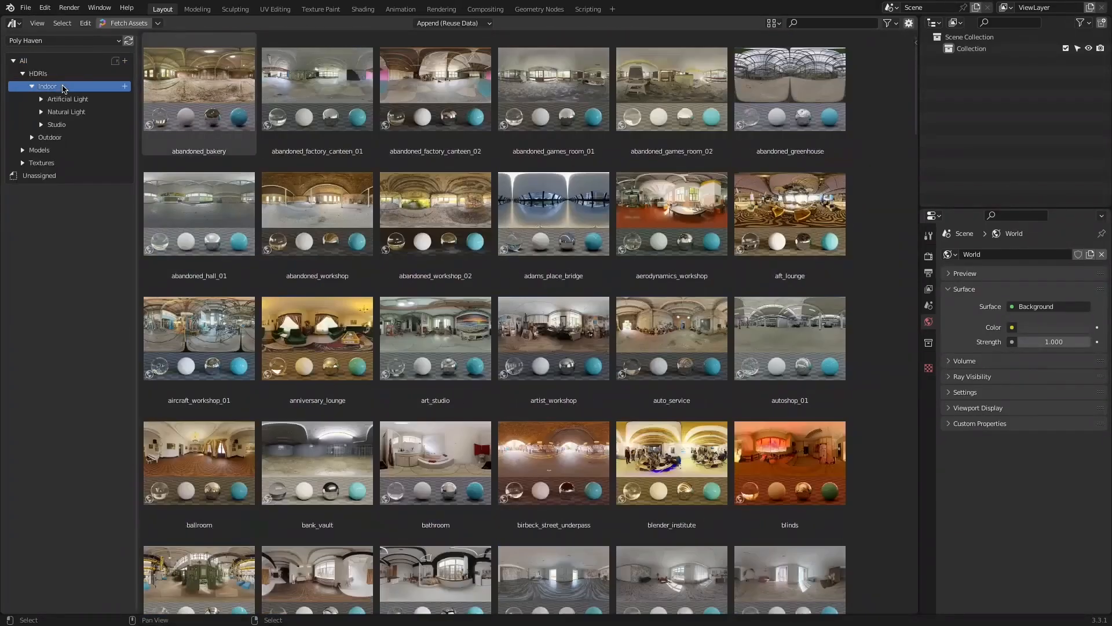
click(52, 98)
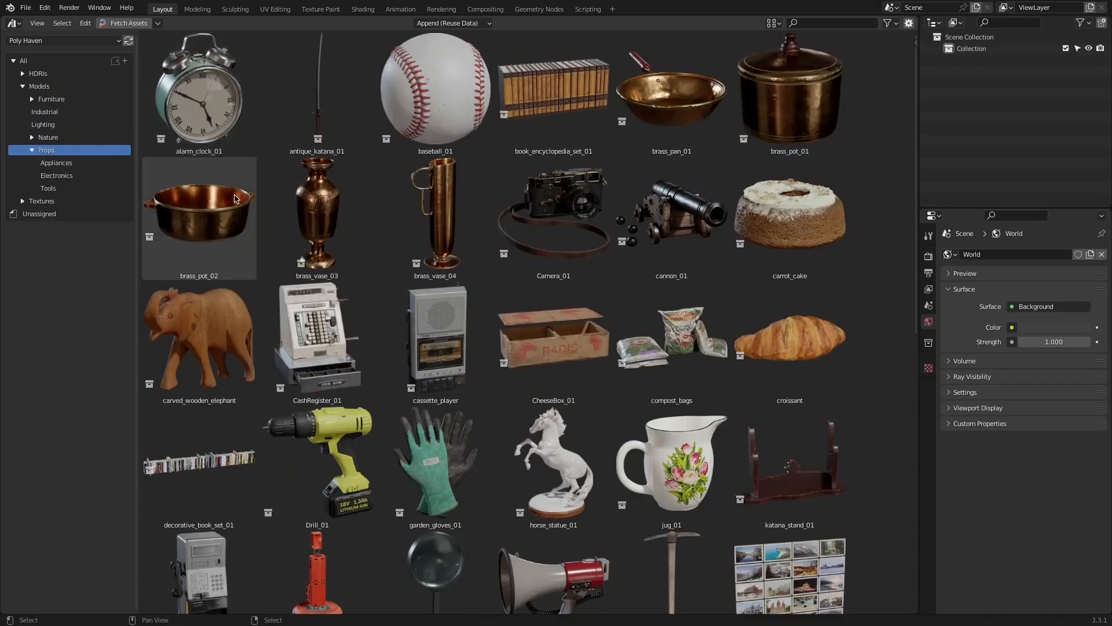
Browse the Poly Haven textures, filtering to metal and back, and apply aerial_rocks_01 to the plane
click(41, 98)
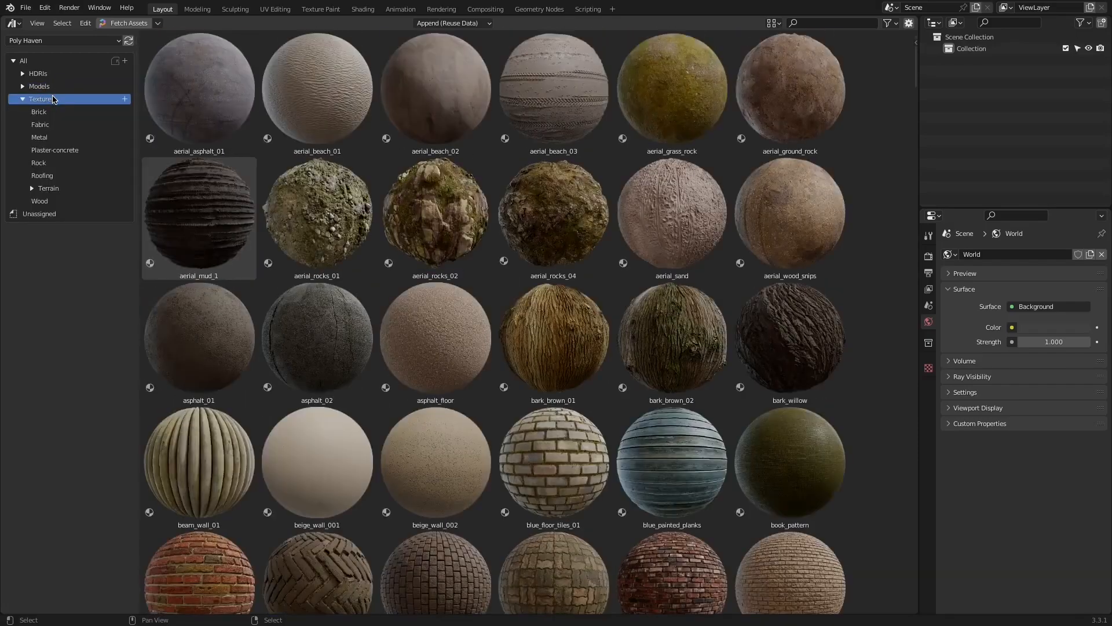
click(38, 137)
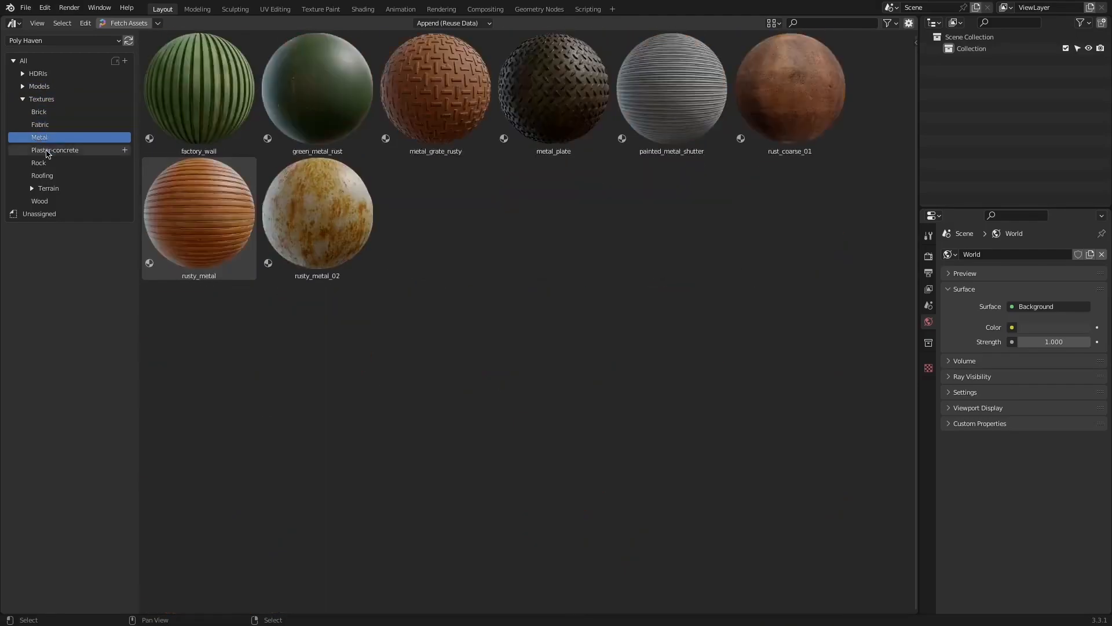
click(49, 187)
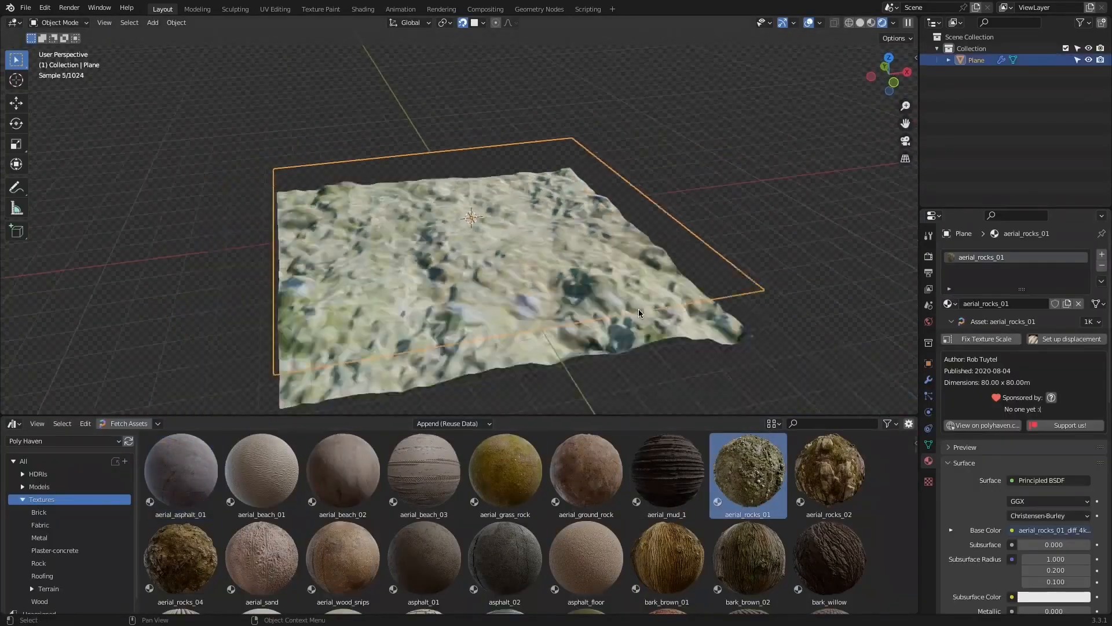
click(423, 532)
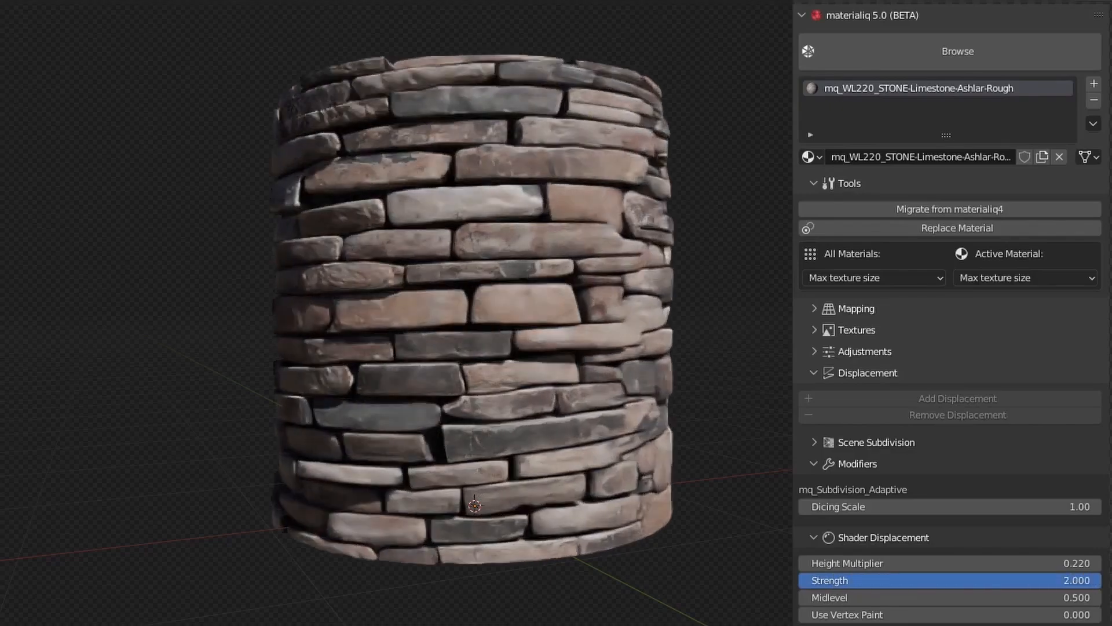
Vary the concrete texture's randomisation, then offset the spruce wood mapping to Loc X 0.400, Y 0.080
click(956, 51)
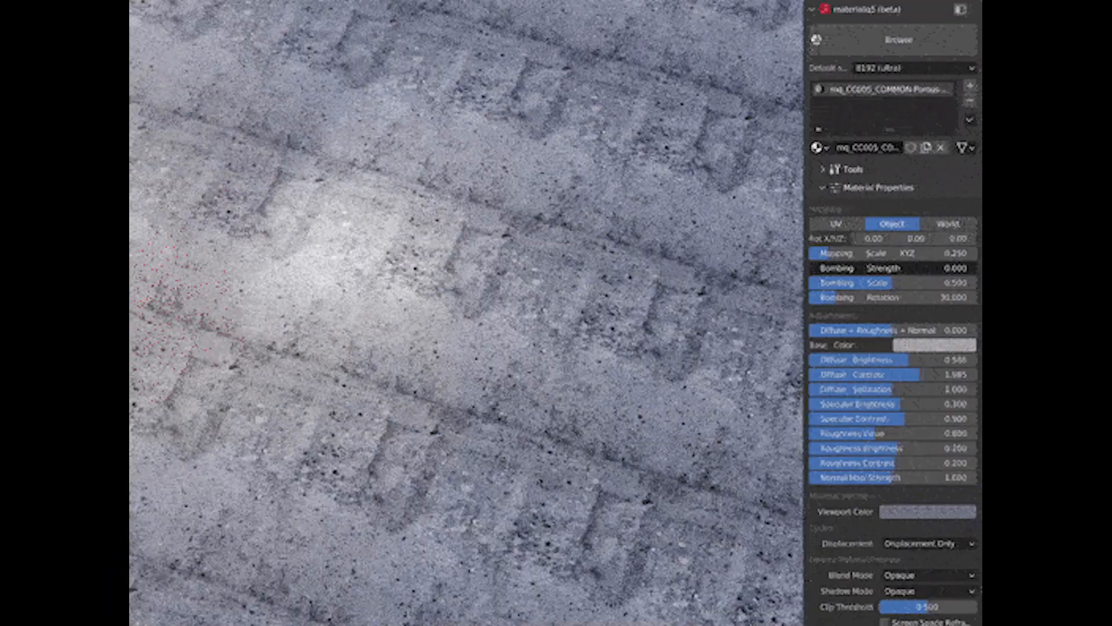
drag(851, 268, 964, 268)
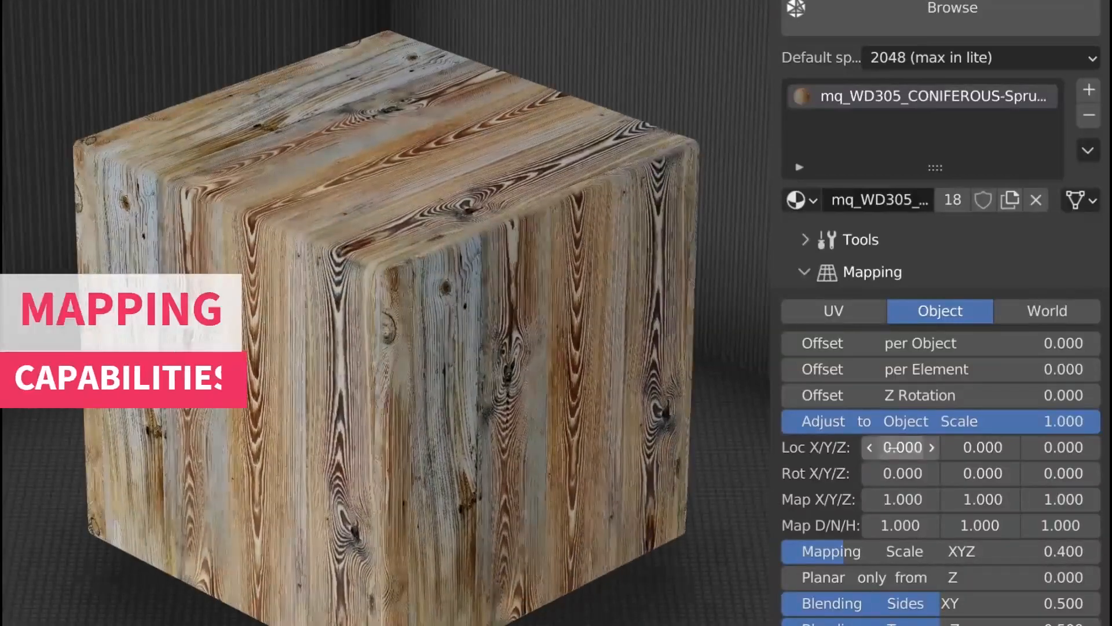
drag(901, 447, 979, 446)
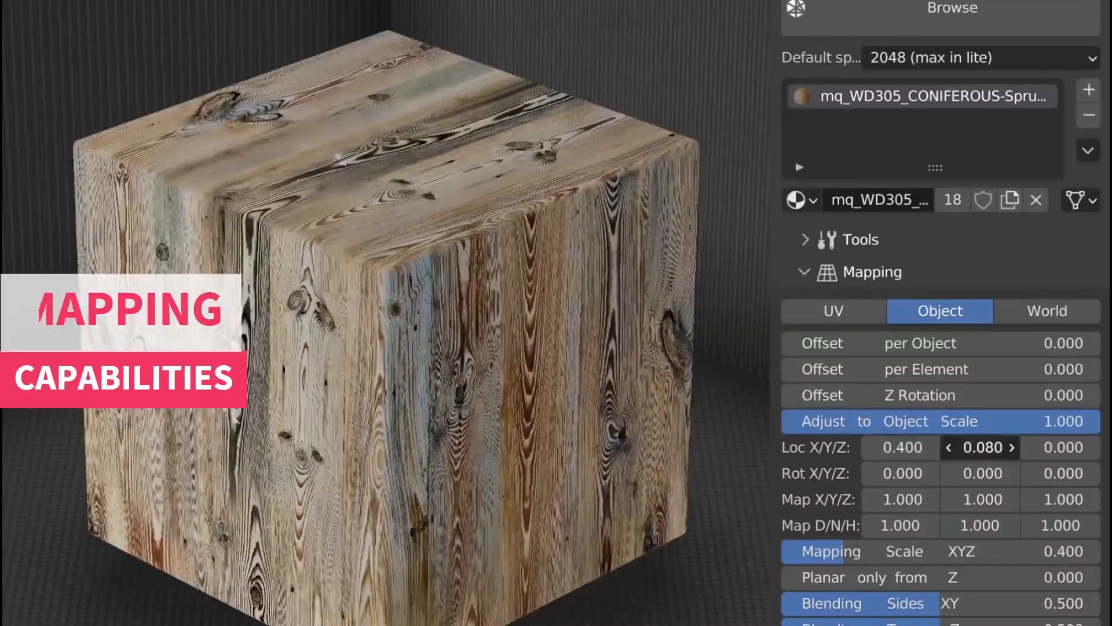